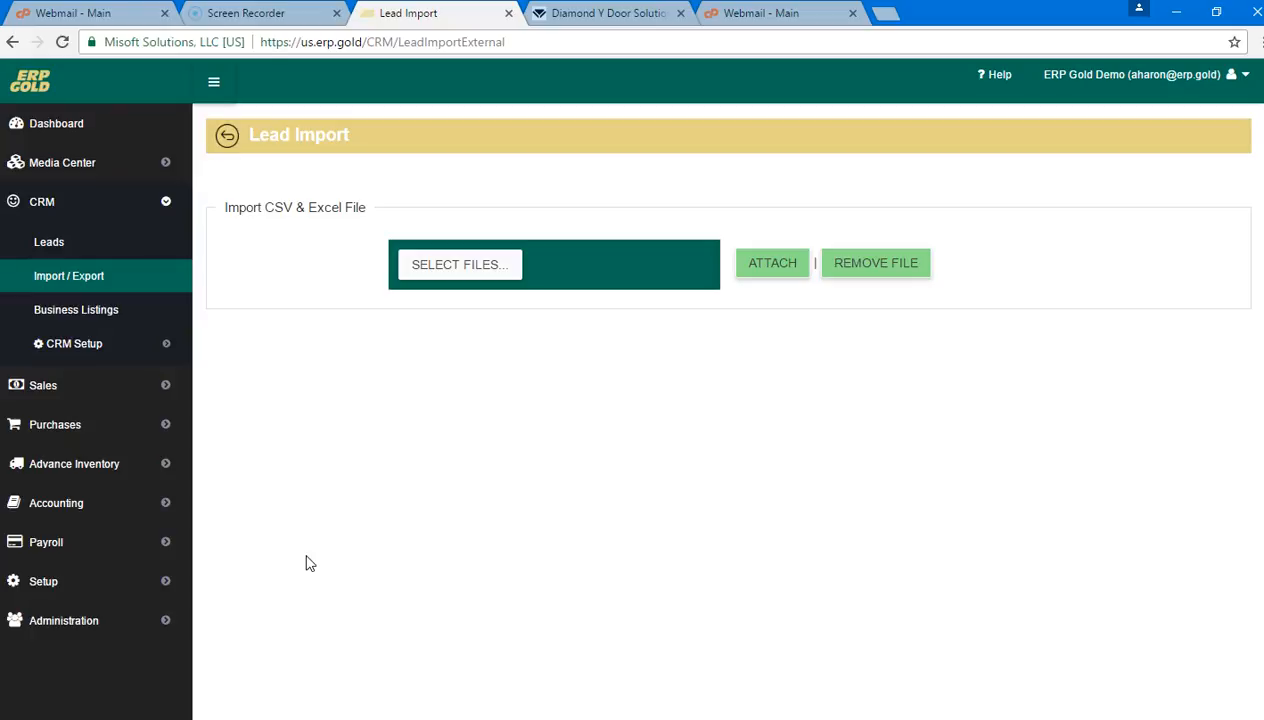
mouse_move(323, 583)
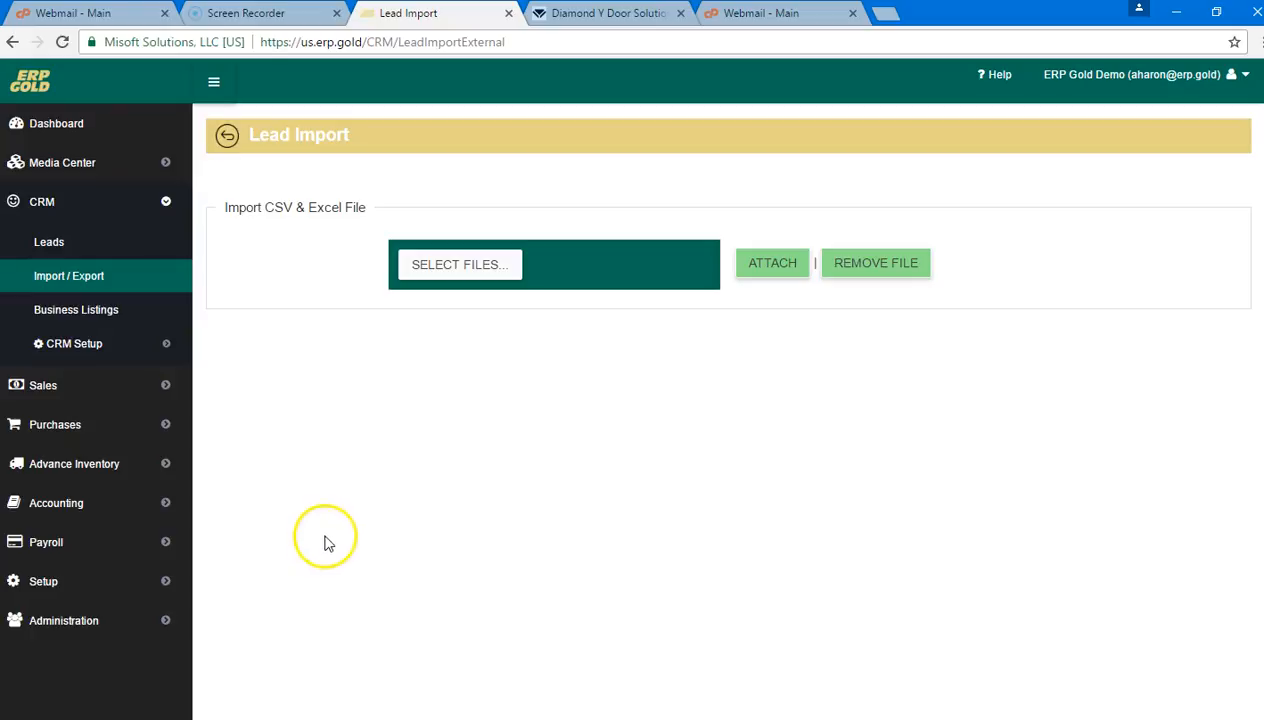
mouse_move(283, 228)
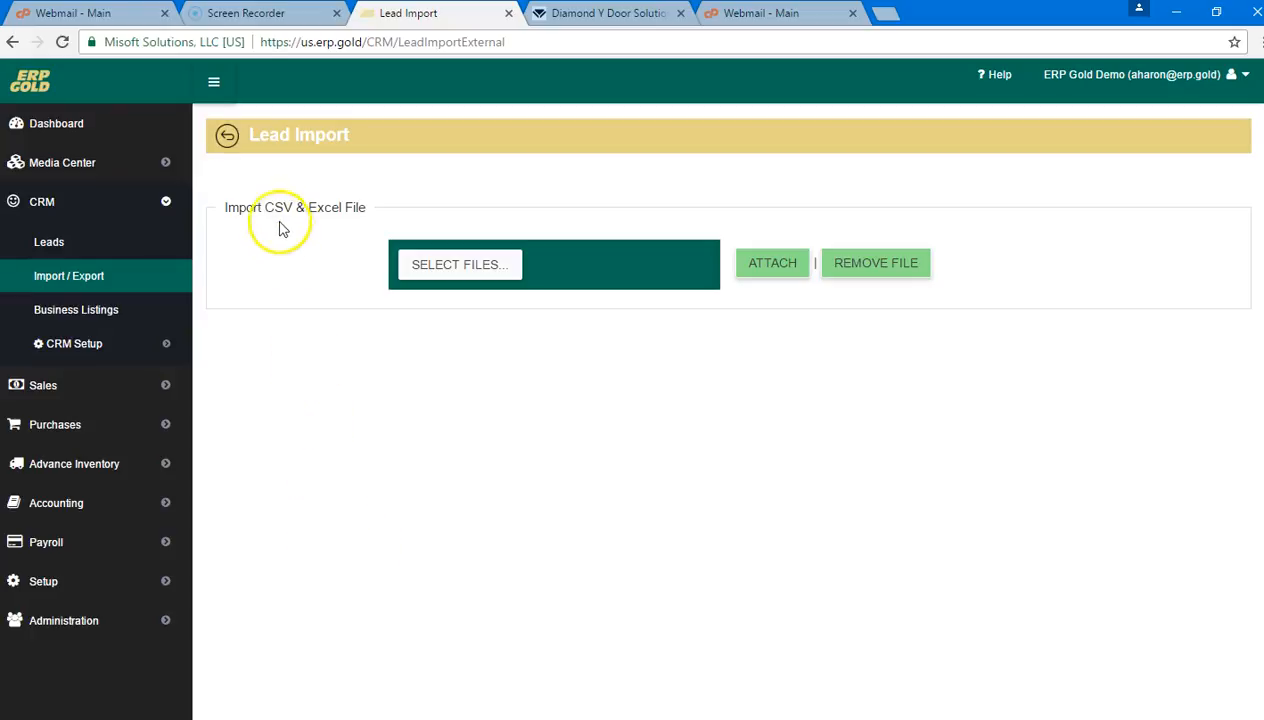
Review the Pre-event list workbook in Excel, noting that Excel files can be imported.
double_click(278, 207)
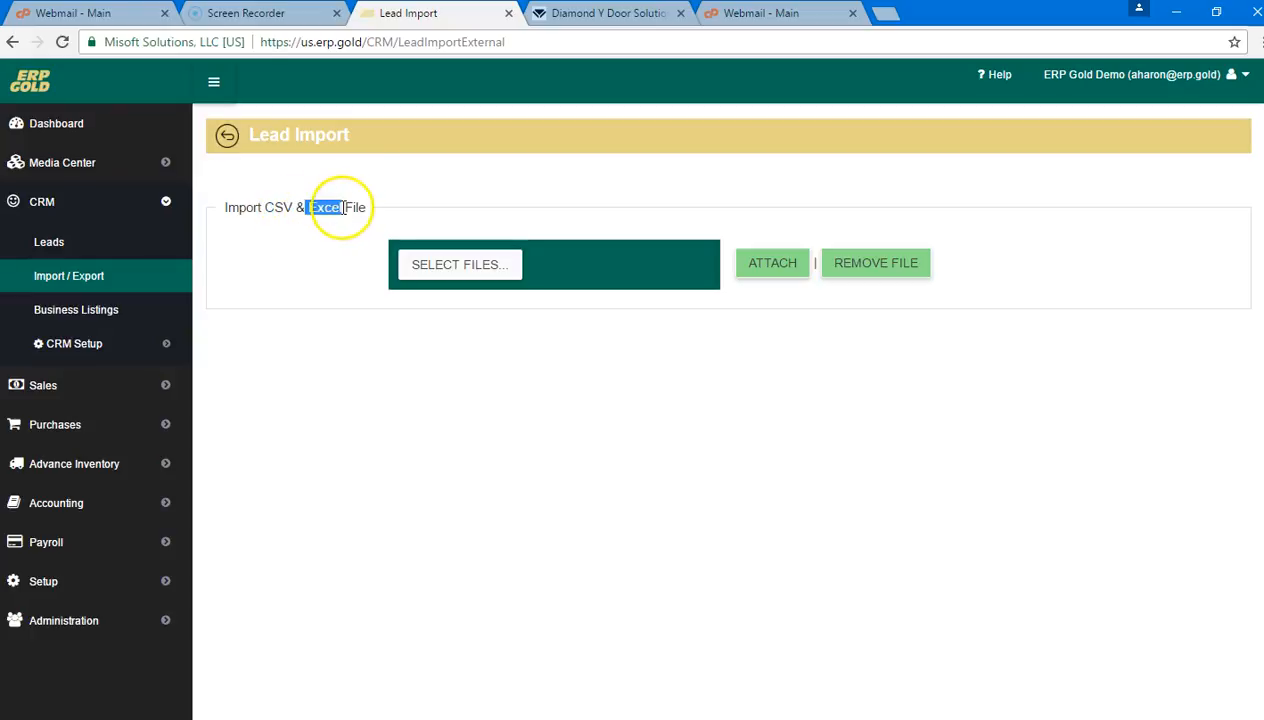
mouse_move(450, 415)
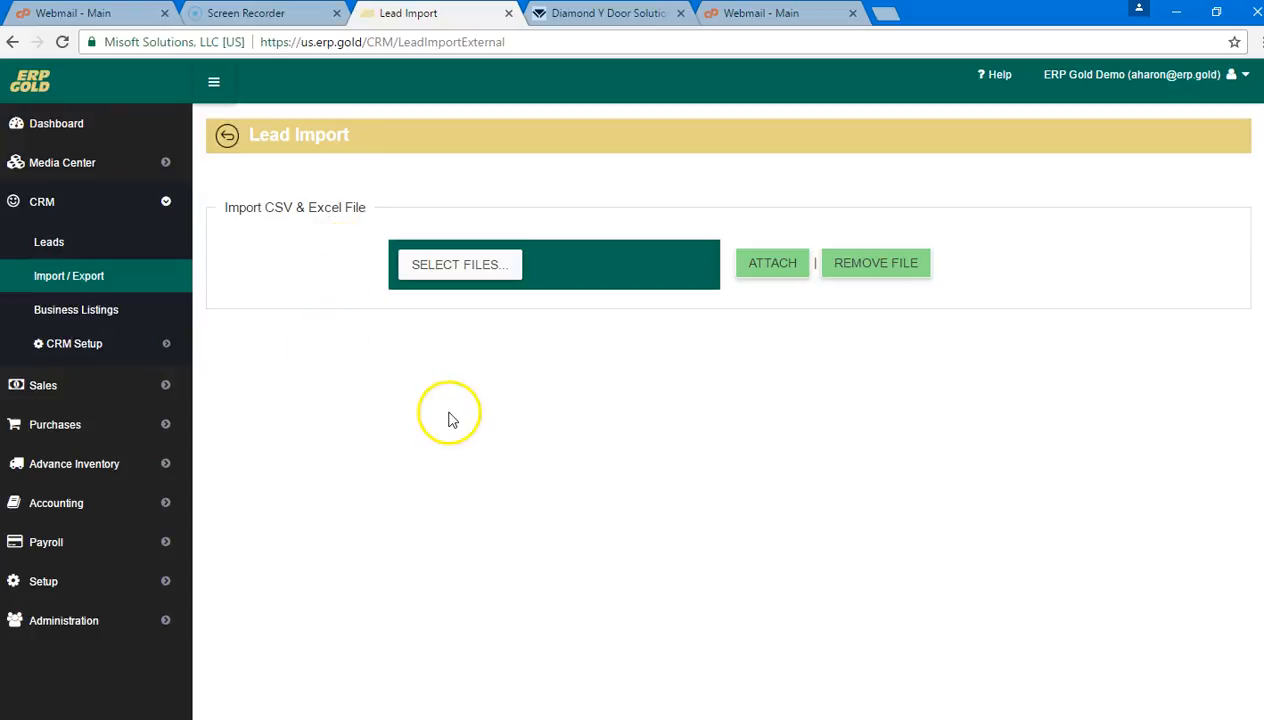
mouse_move(463, 413)
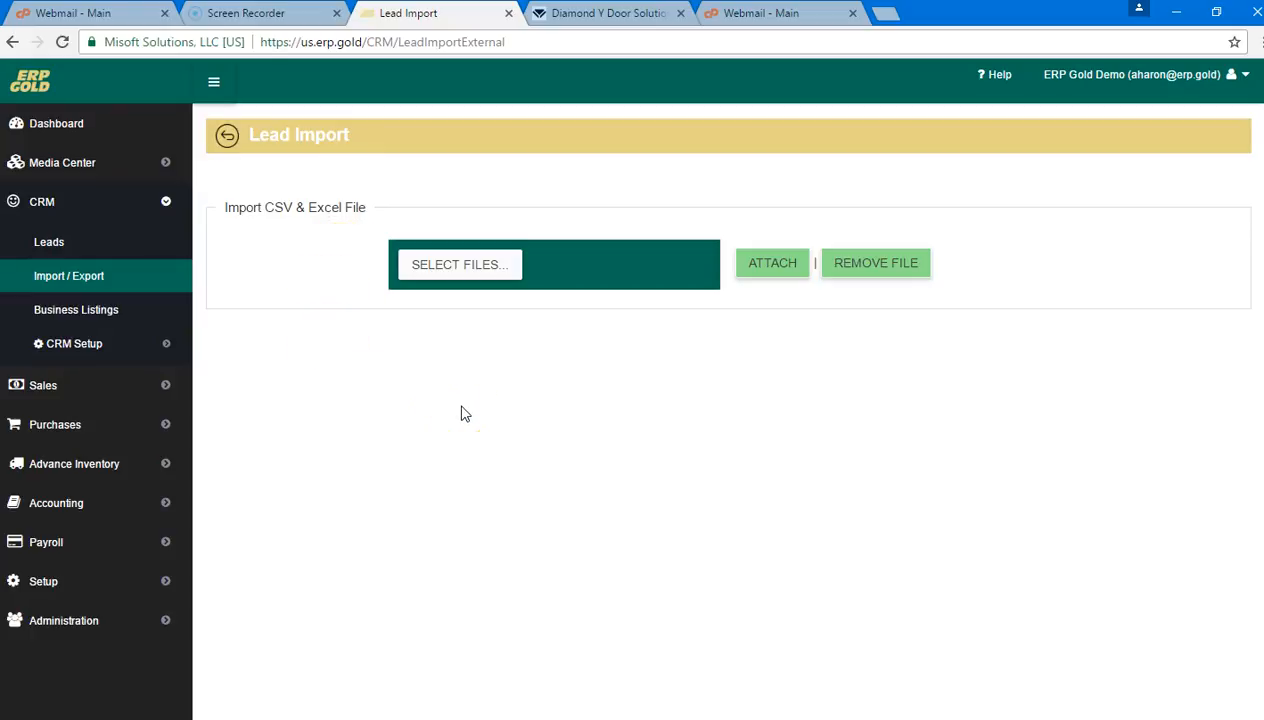
left_click(615, 492)
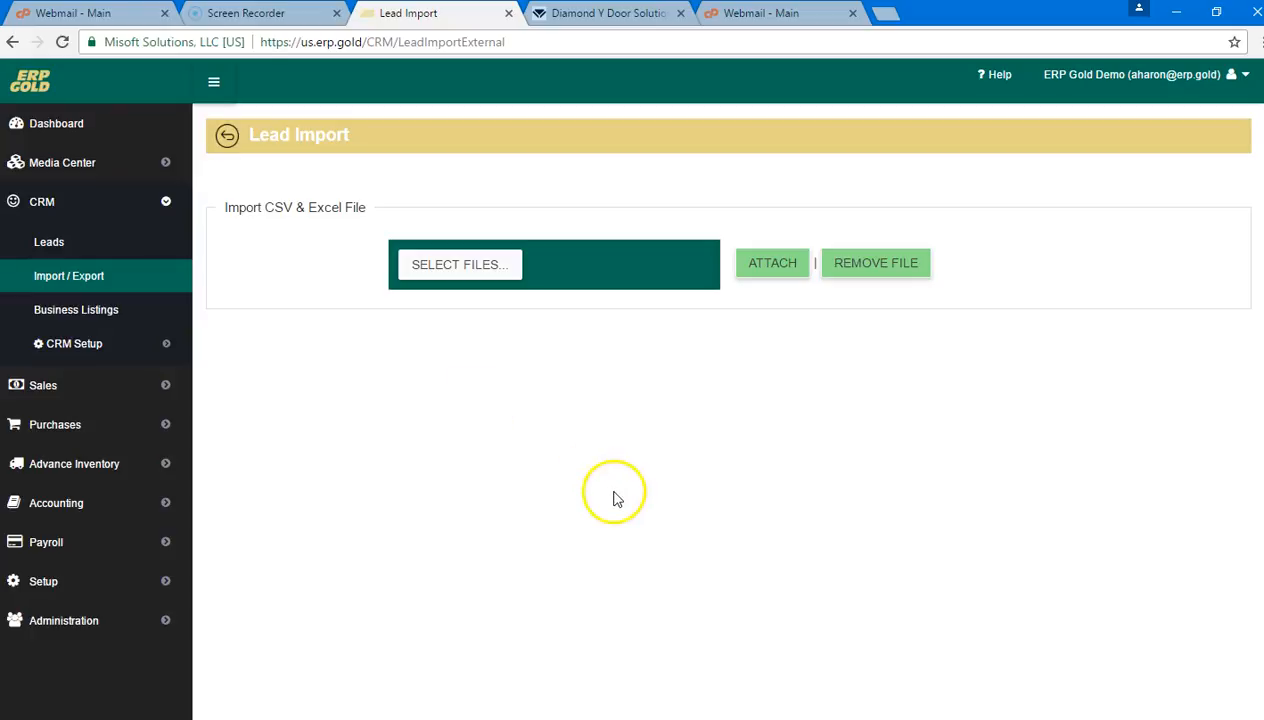
mouse_move(638, 505)
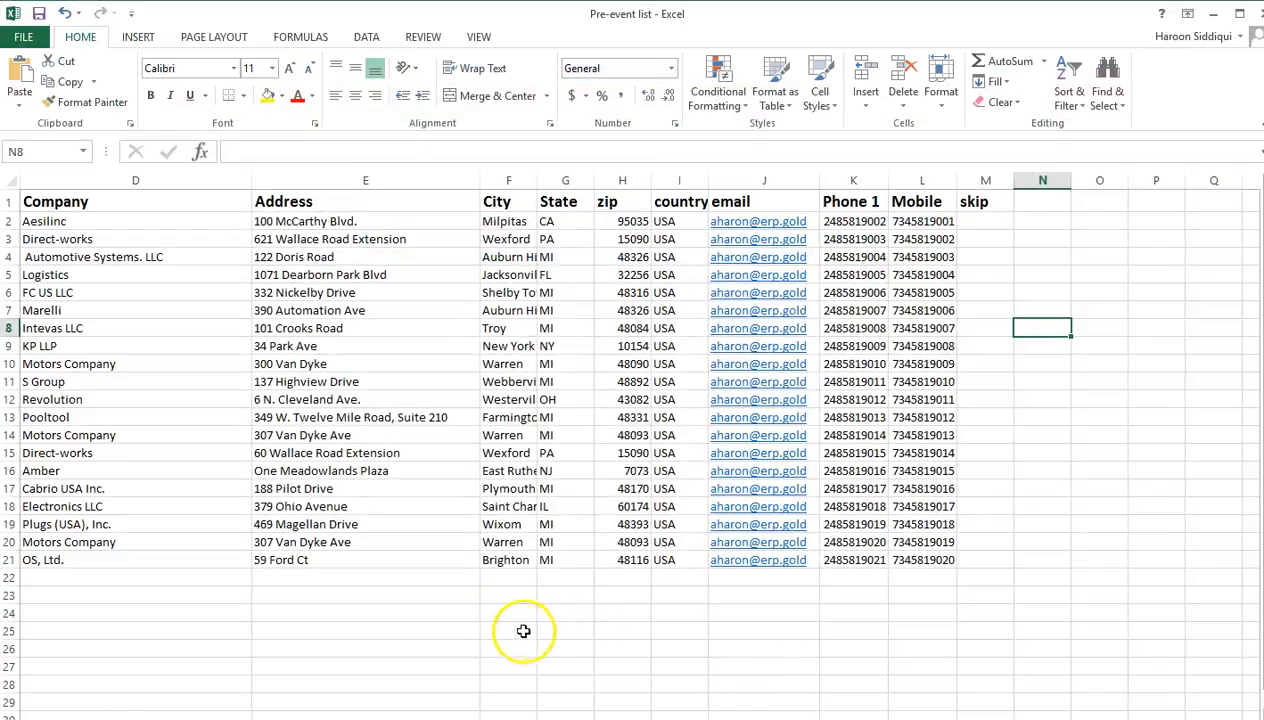
mouse_move(193, 317)
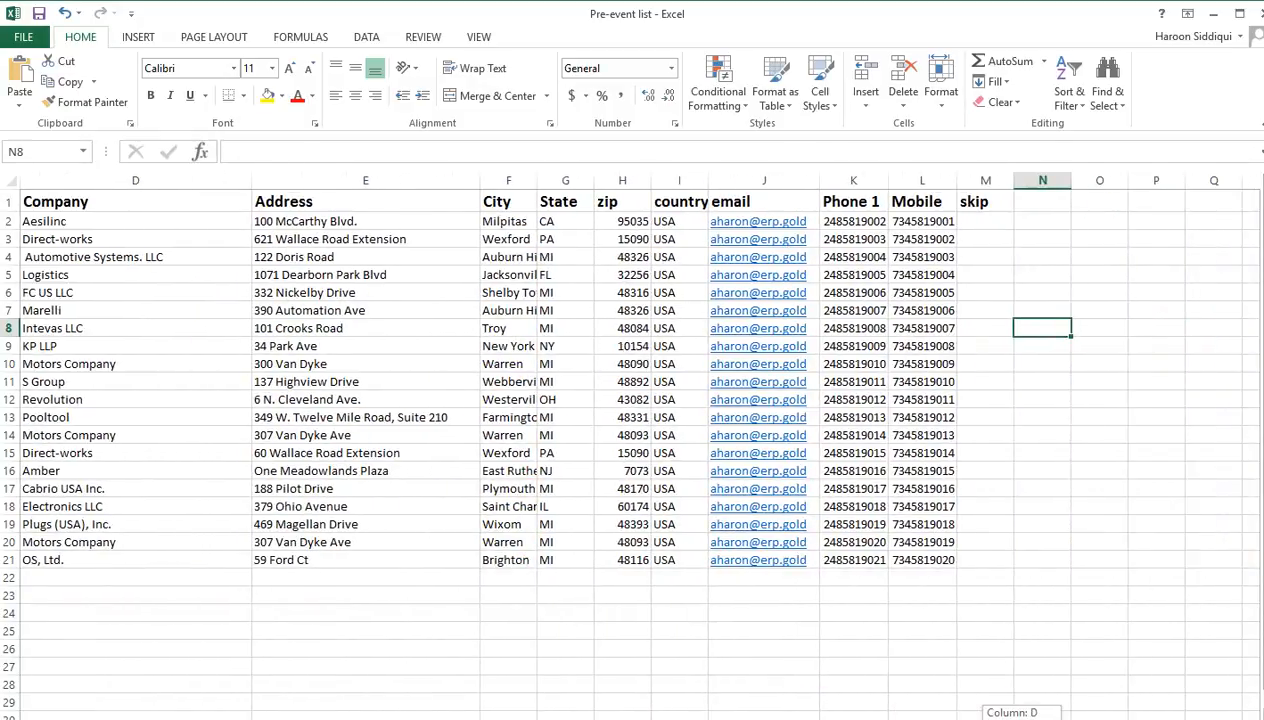
mouse_move(1024, 635)
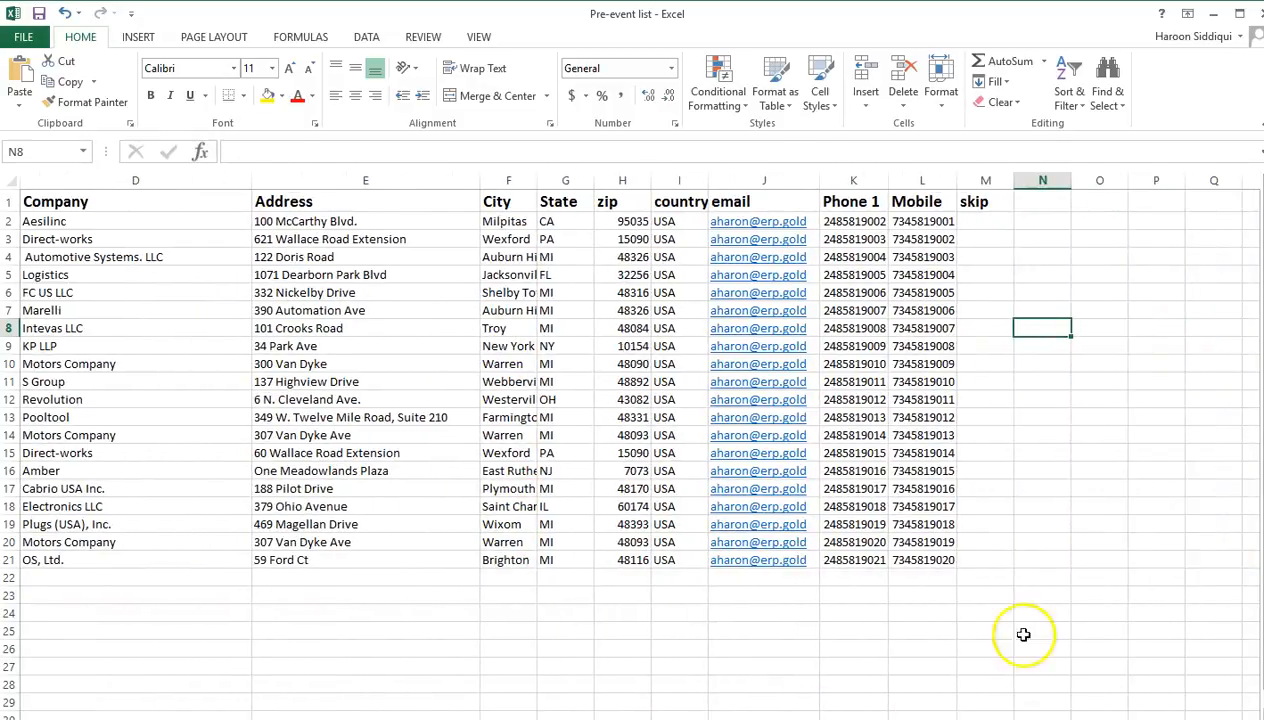
mouse_move(1095, 540)
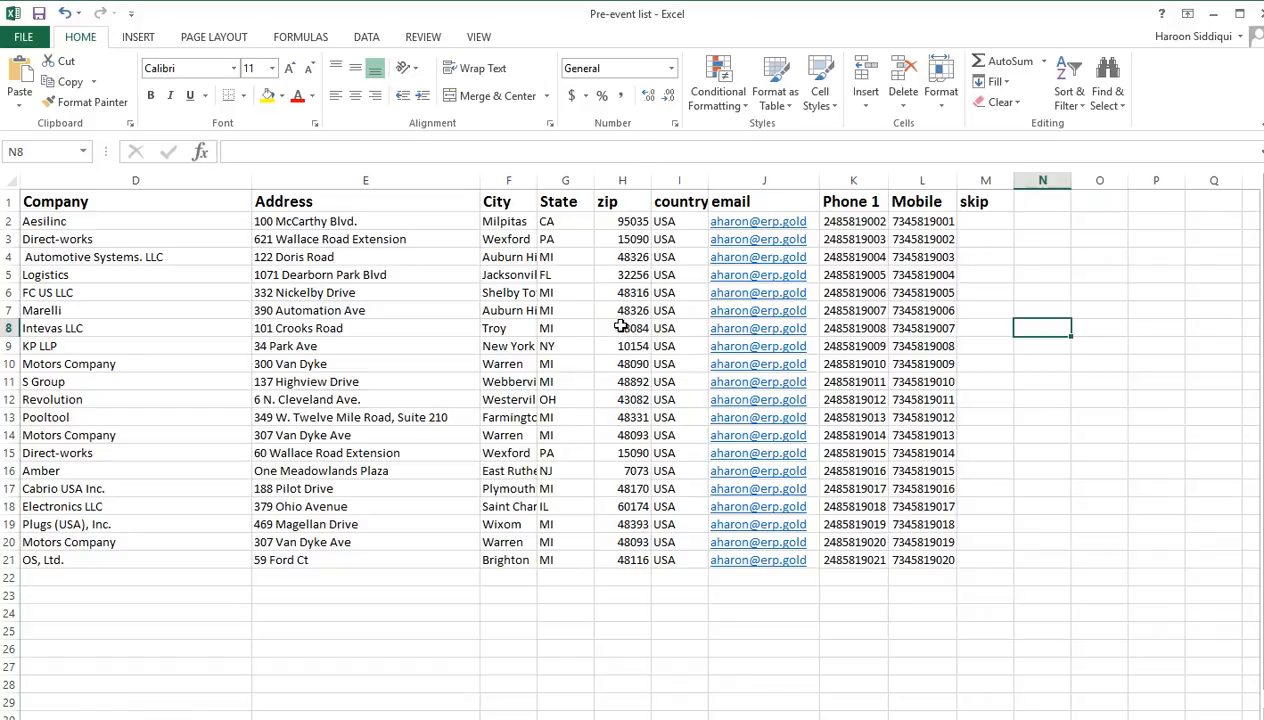
mouse_move(578, 351)
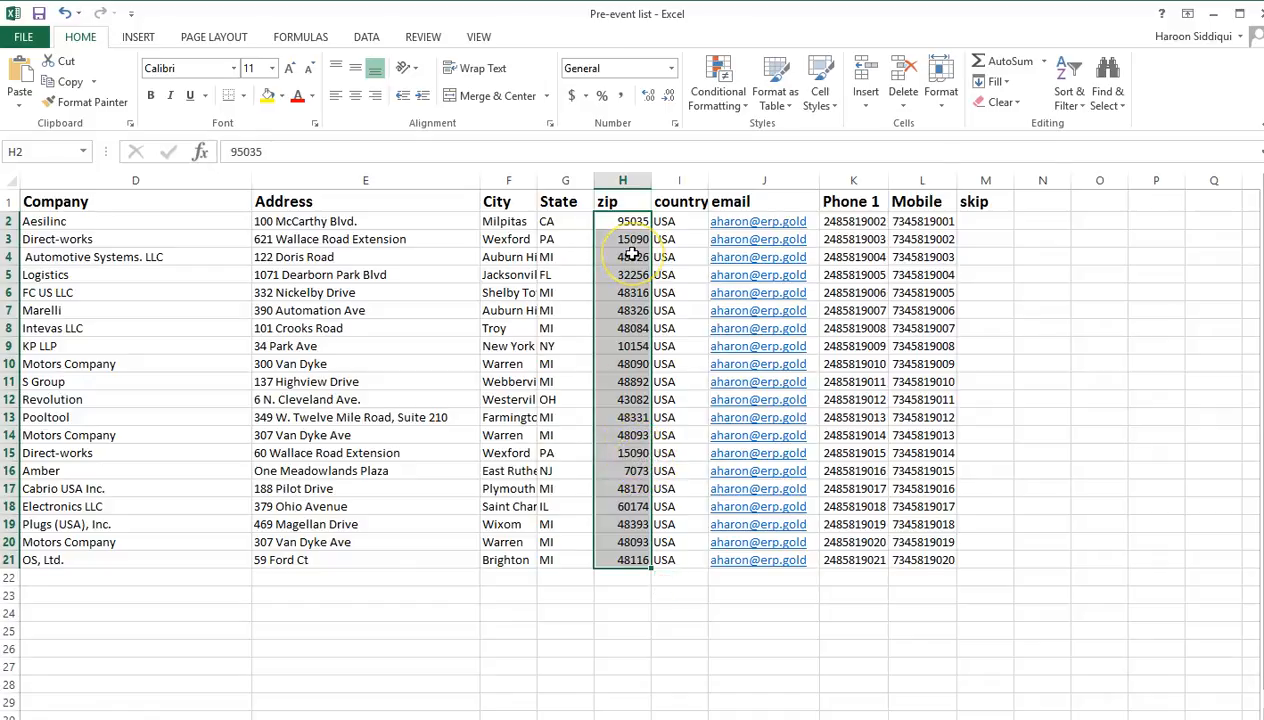
mouse_move(600, 292)
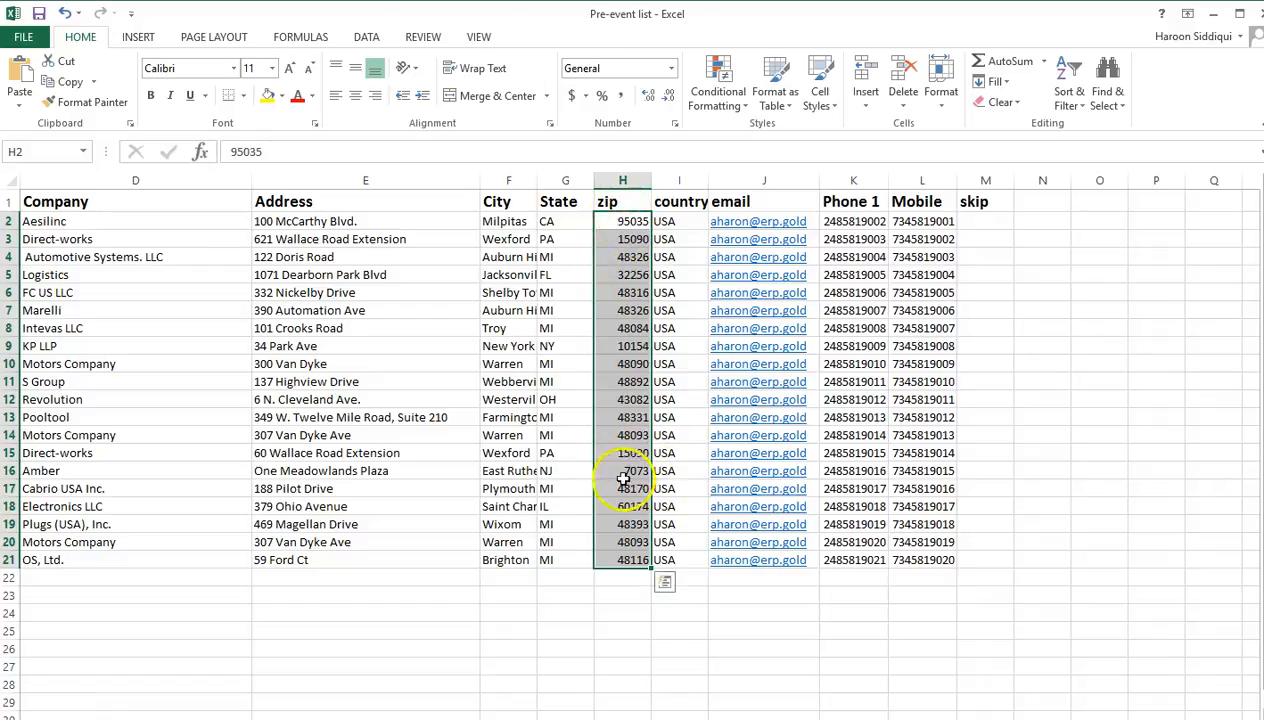
left_click(763, 630)
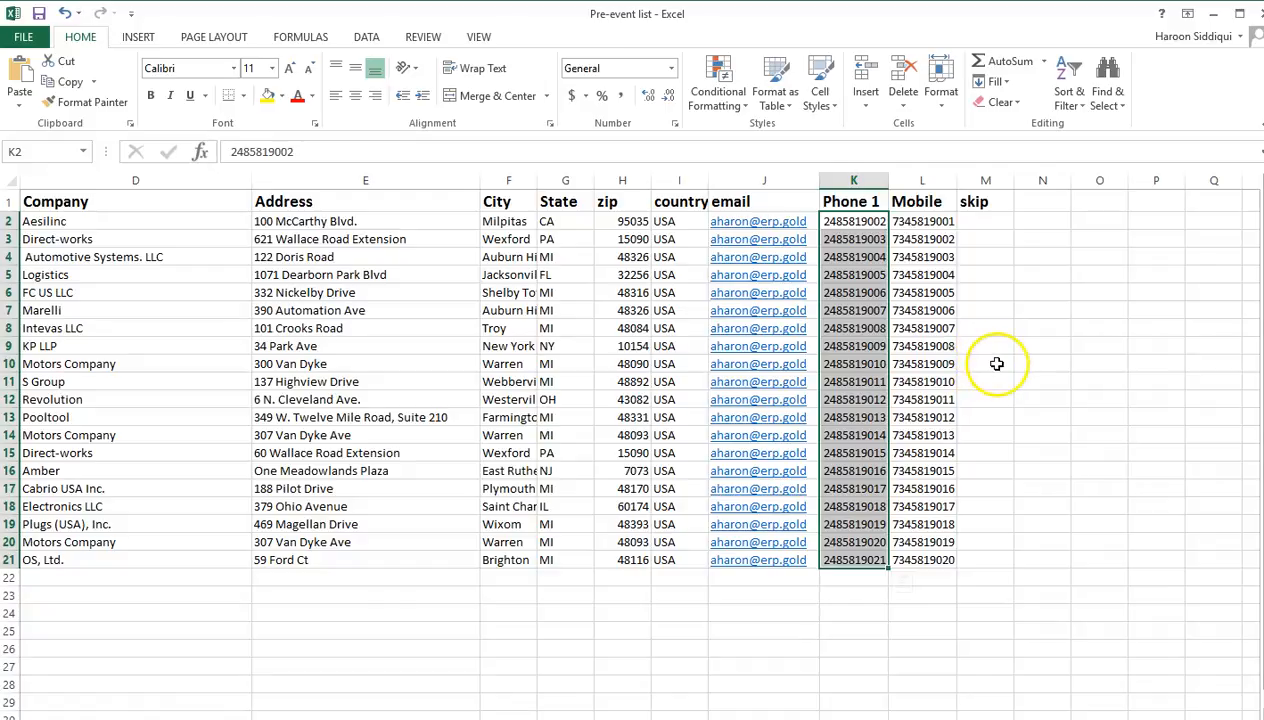
mouse_move(1053, 312)
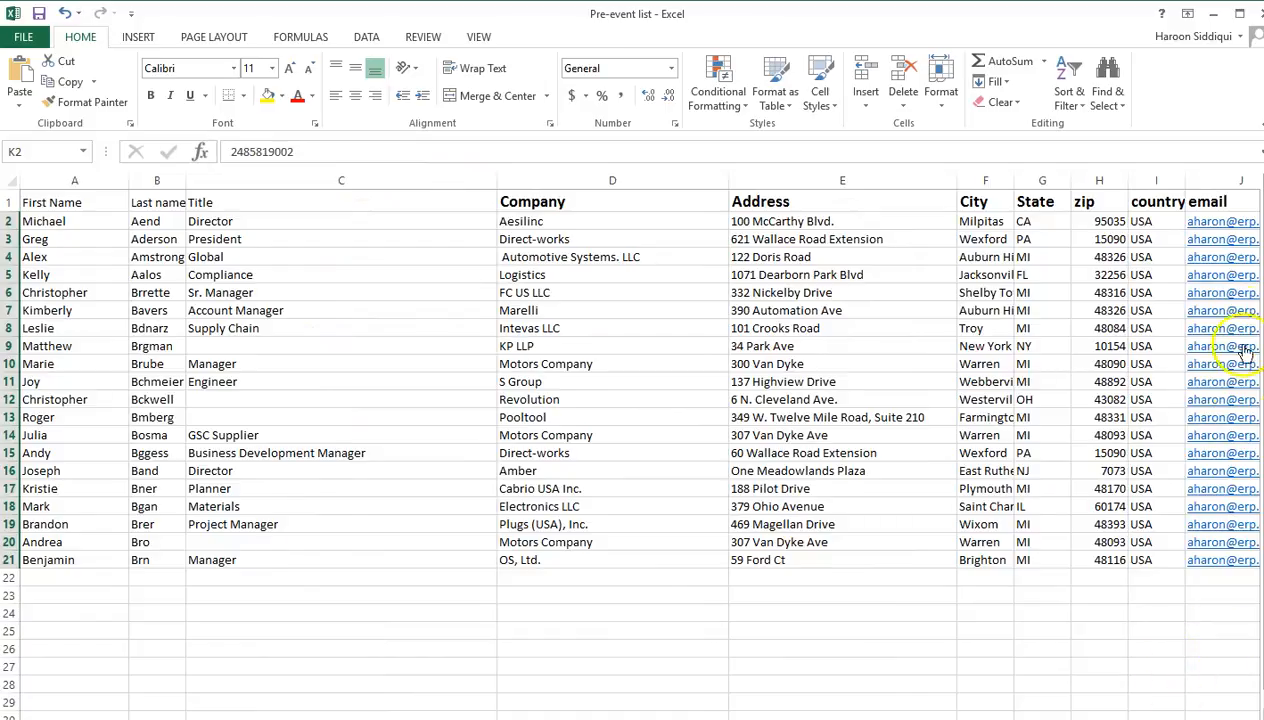
mouse_move(367, 511)
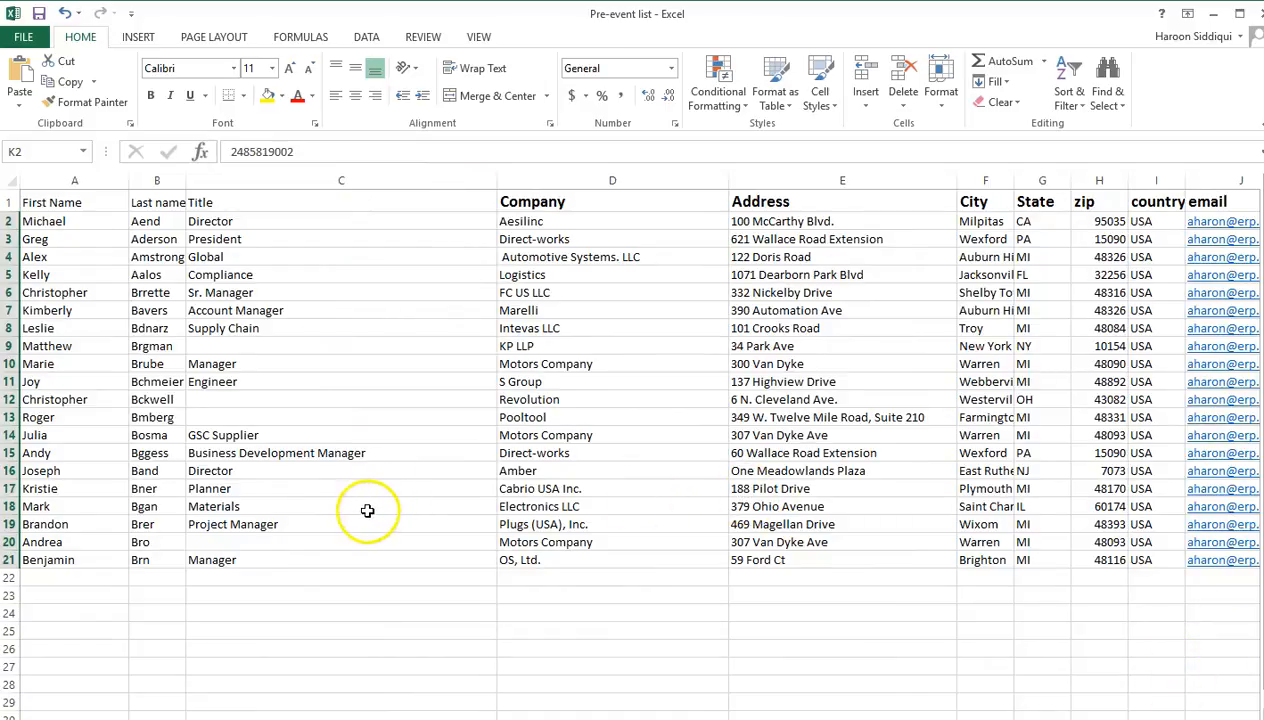
left_click(74, 180)
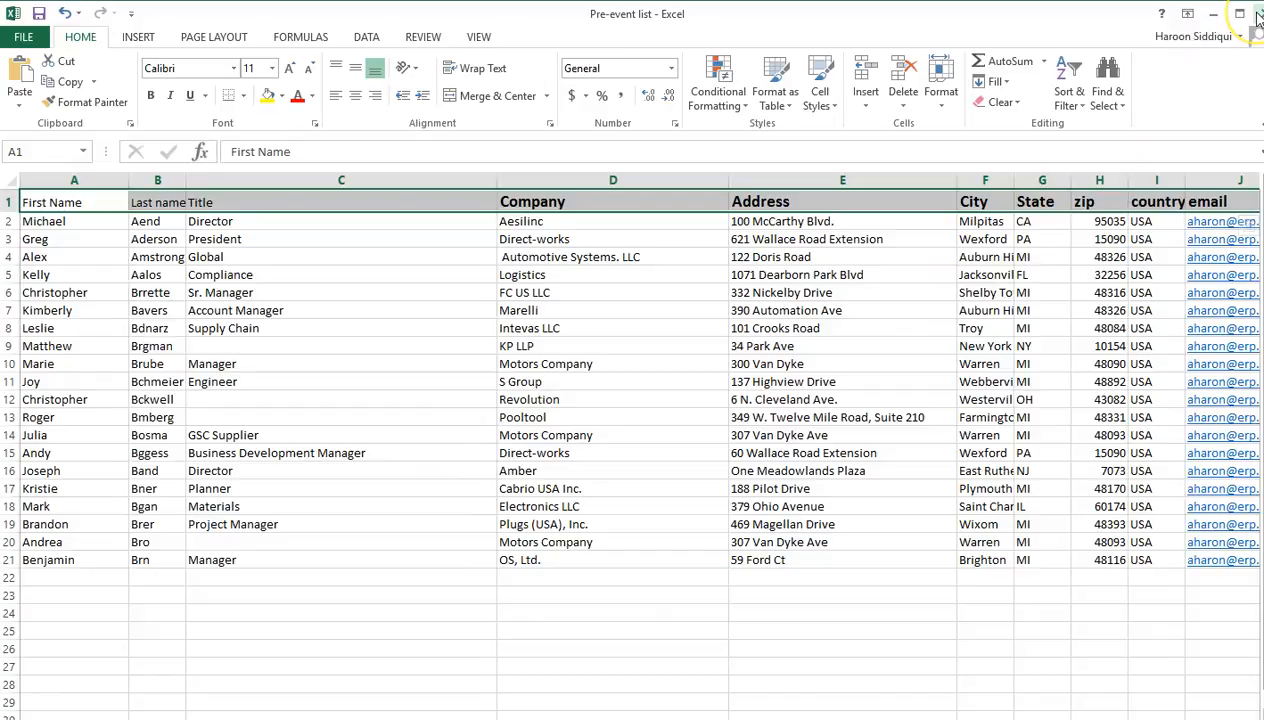
mouse_move(138, 37)
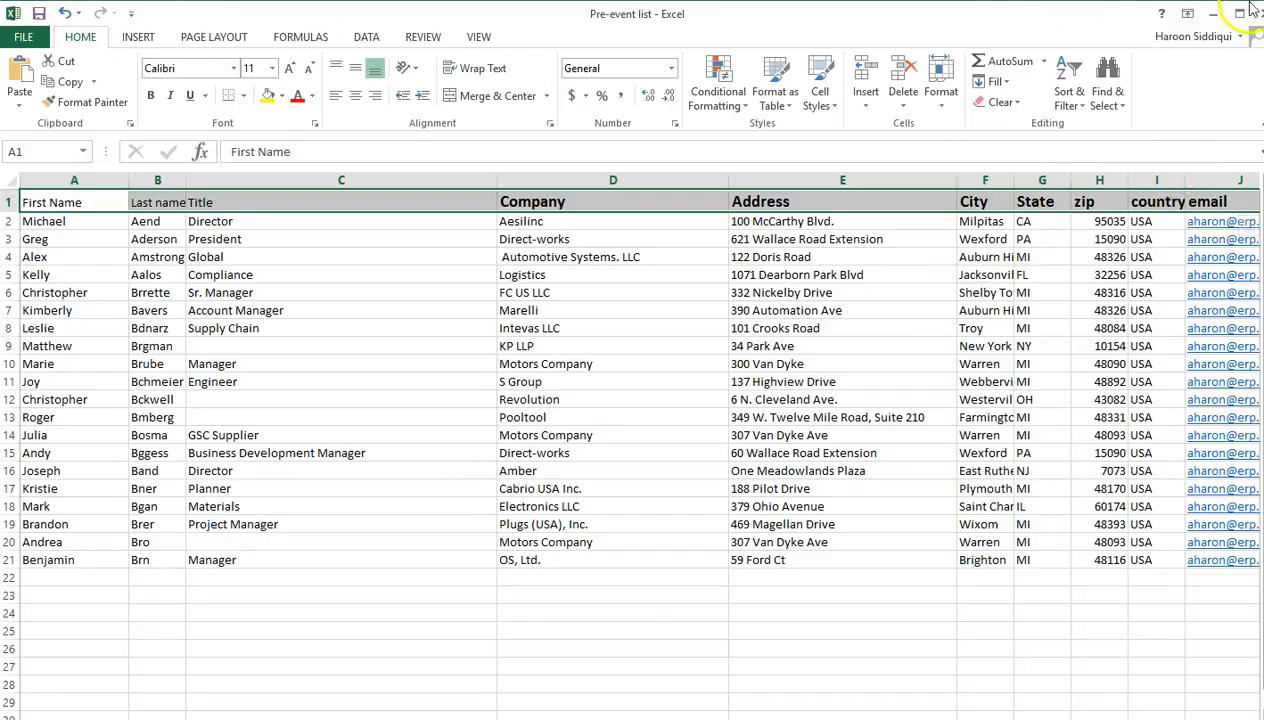
Return to ERP Gold's CRM Lead Import page and bring up the file chooser via SELECT FILES.
left_click(435, 13)
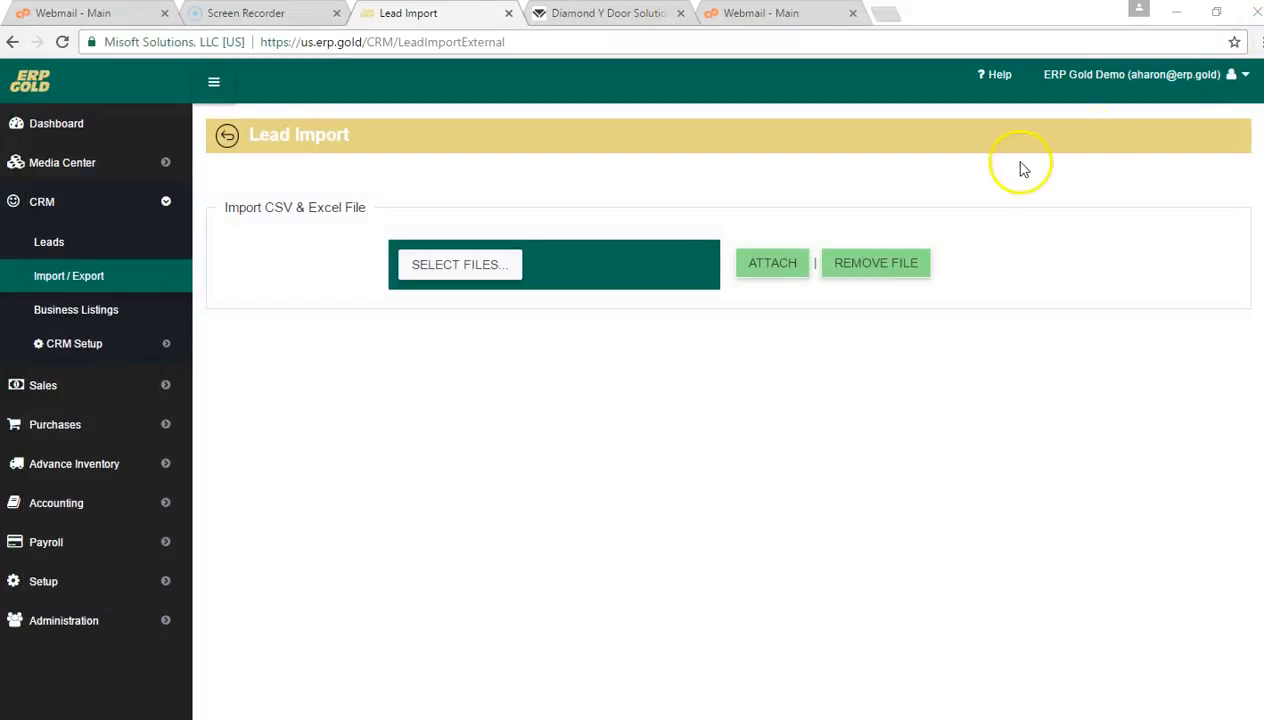
mouse_move(85, 230)
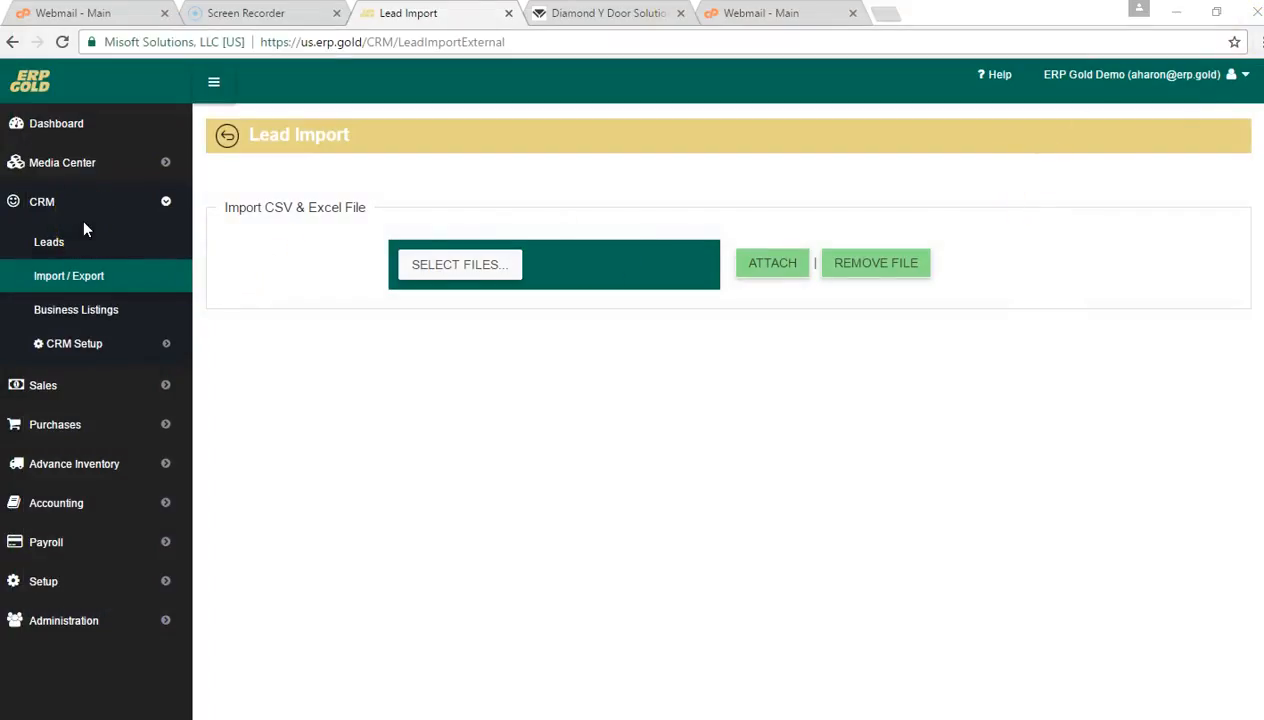
mouse_move(42, 201)
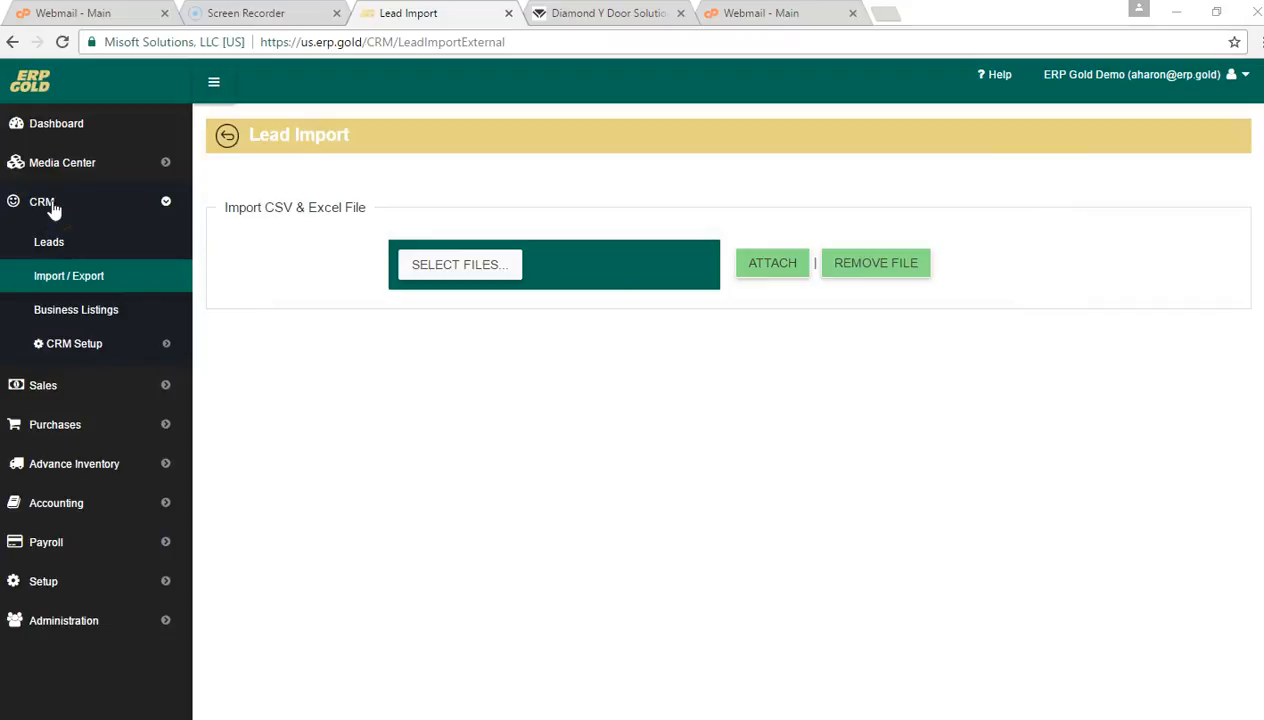
mouse_move(68, 281)
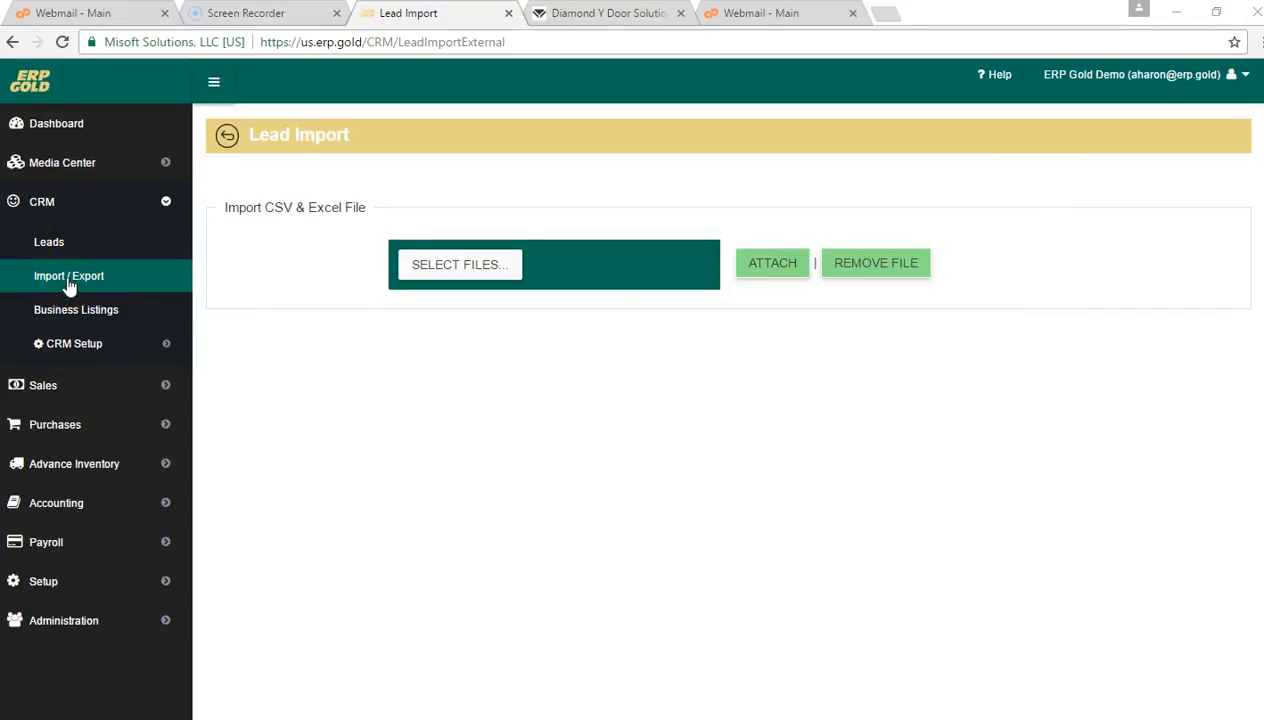
left_click(460, 264)
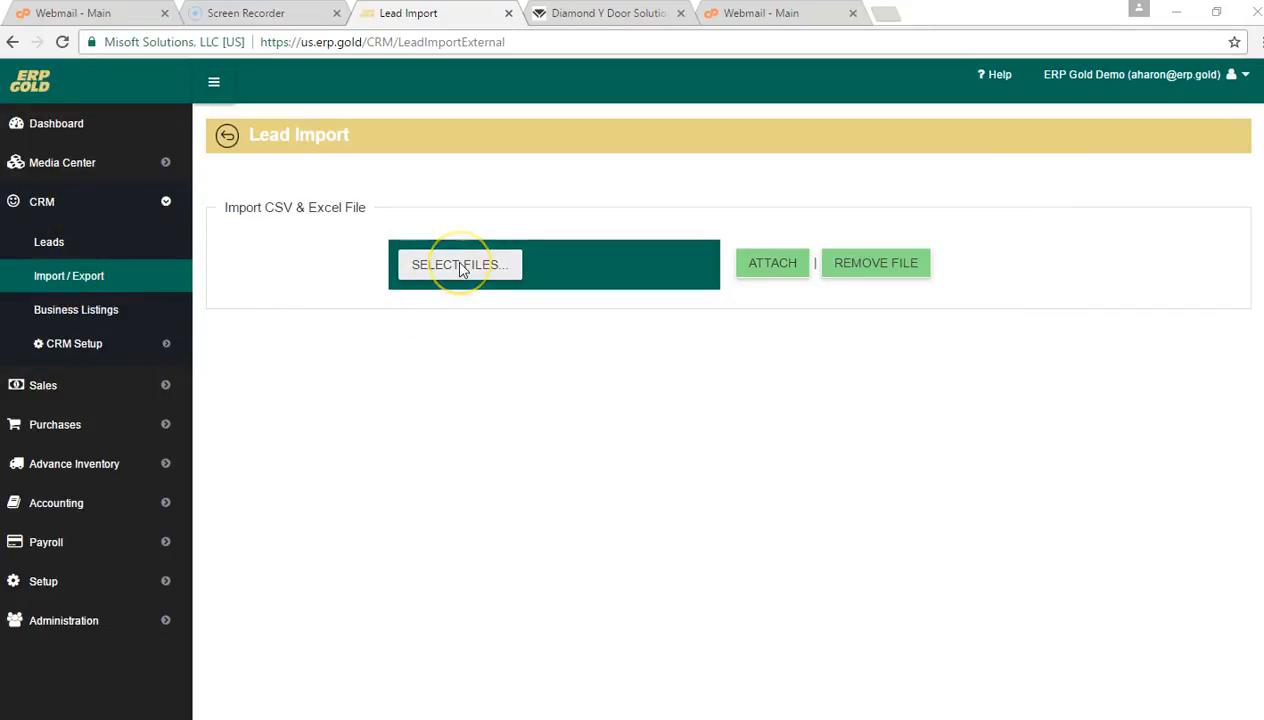
left_click(459, 264)
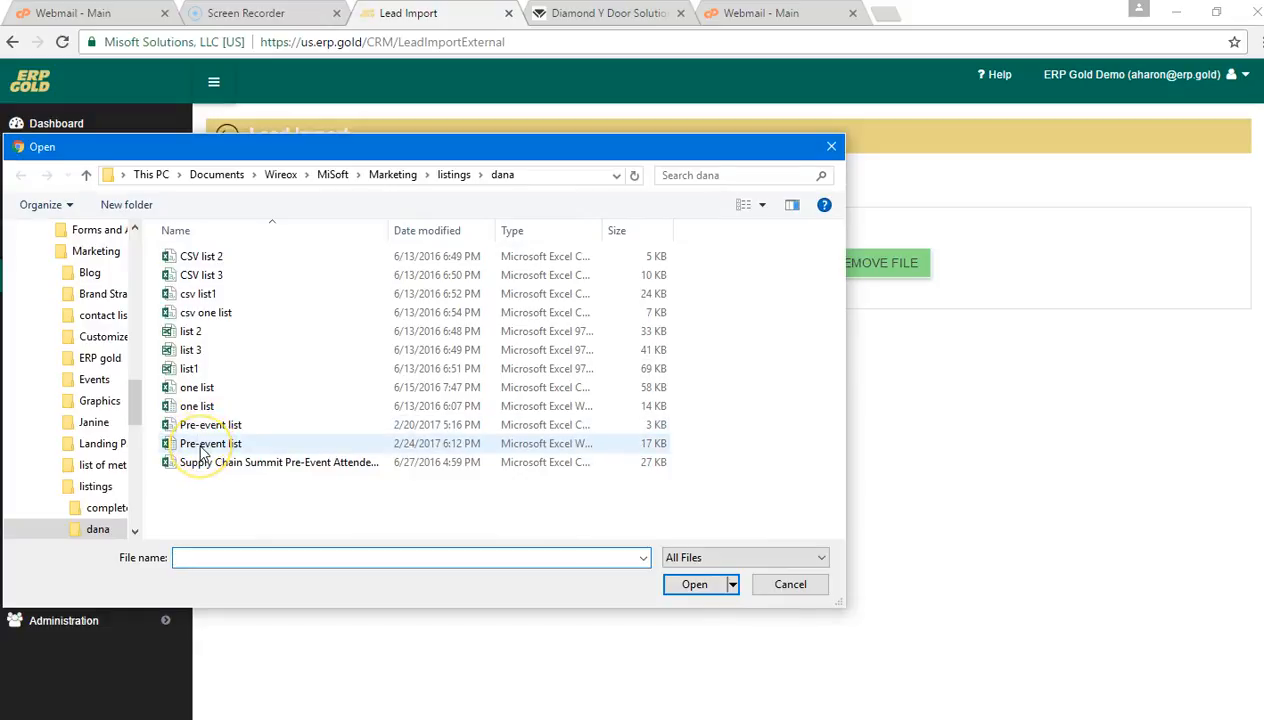
Choose the CSV version of the Pre-event list and confirm it as the import file.
left_click(210, 424)
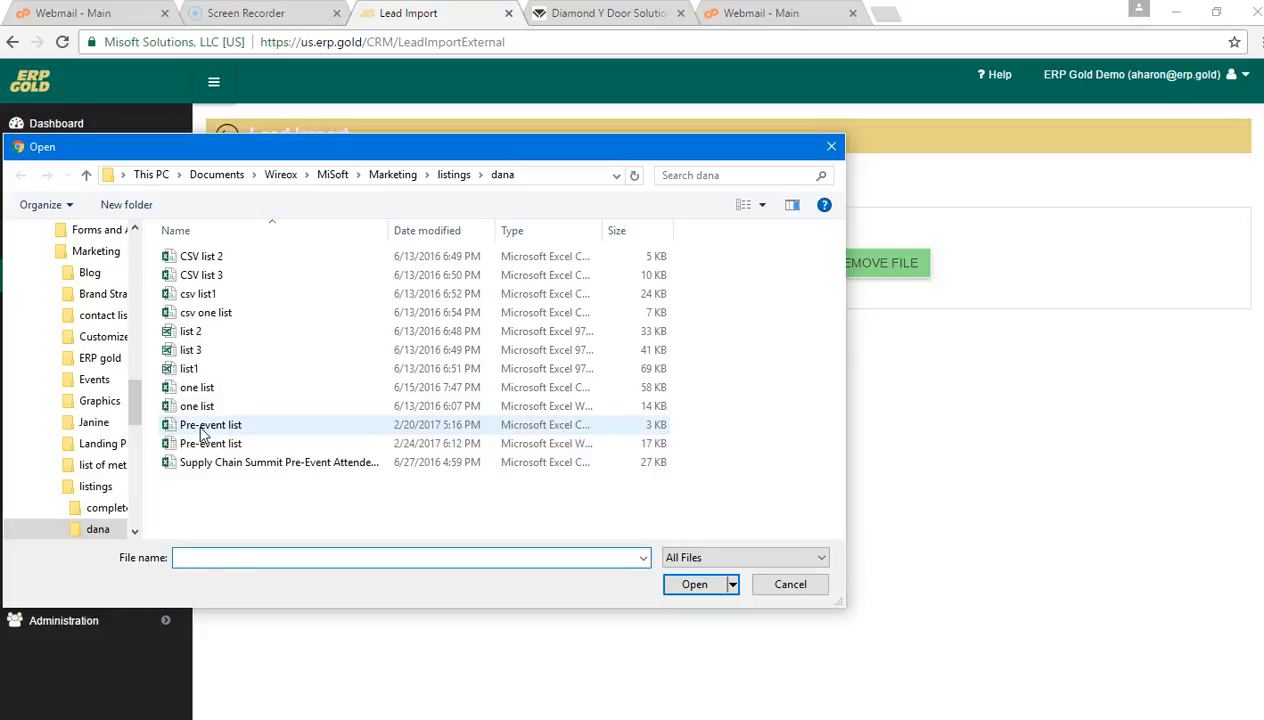
left_click(694, 584)
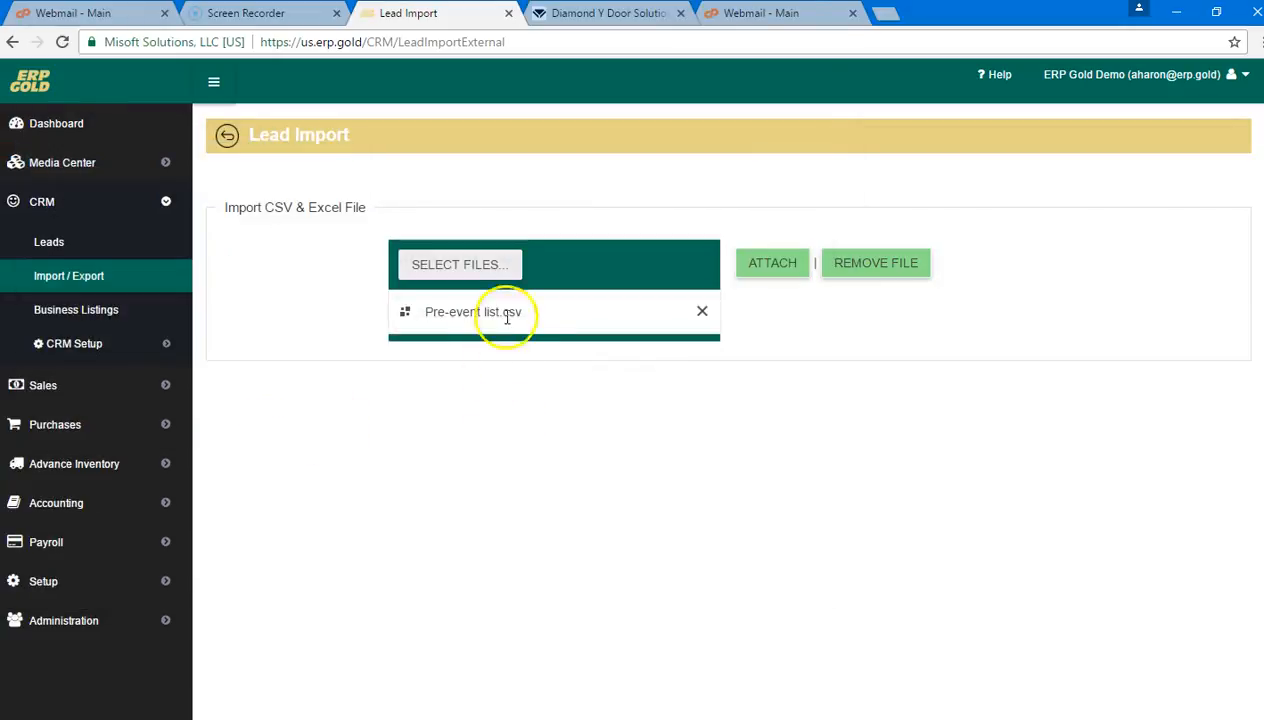
mouse_move(537, 342)
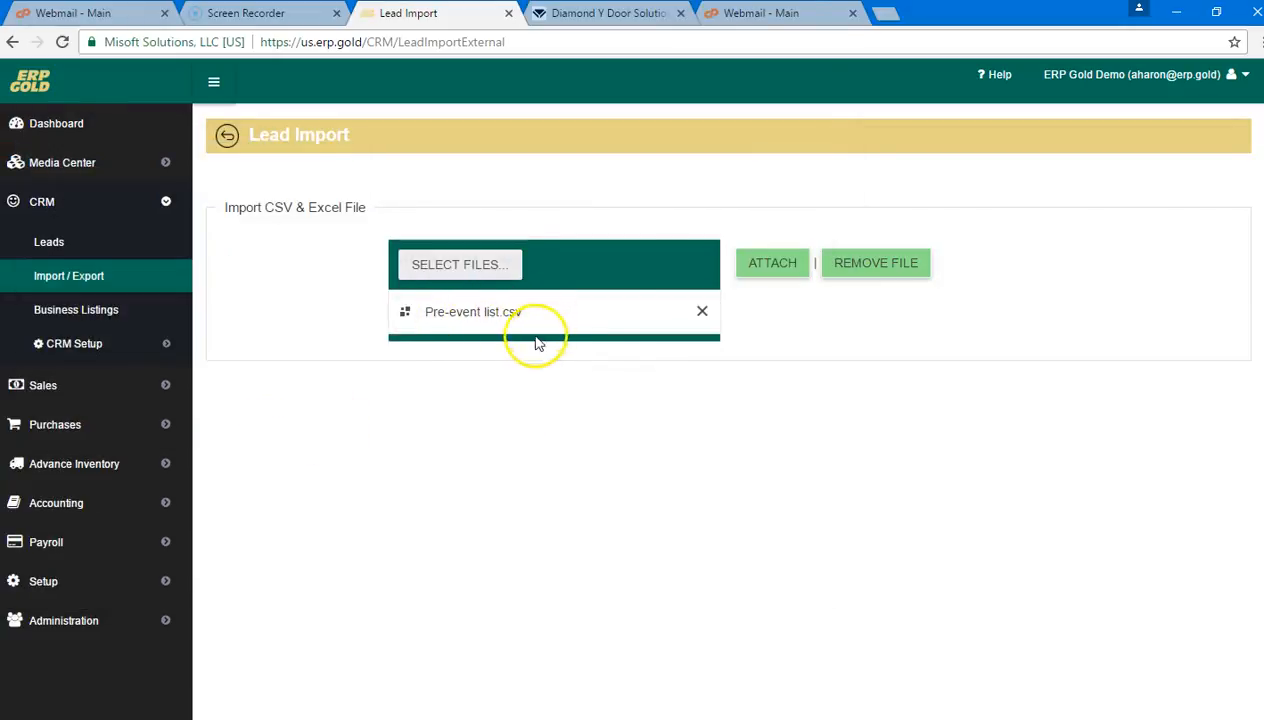
Attach the file to preview its columns and map FIRST NAME to Contact1_FirstName.
left_click(771, 262)
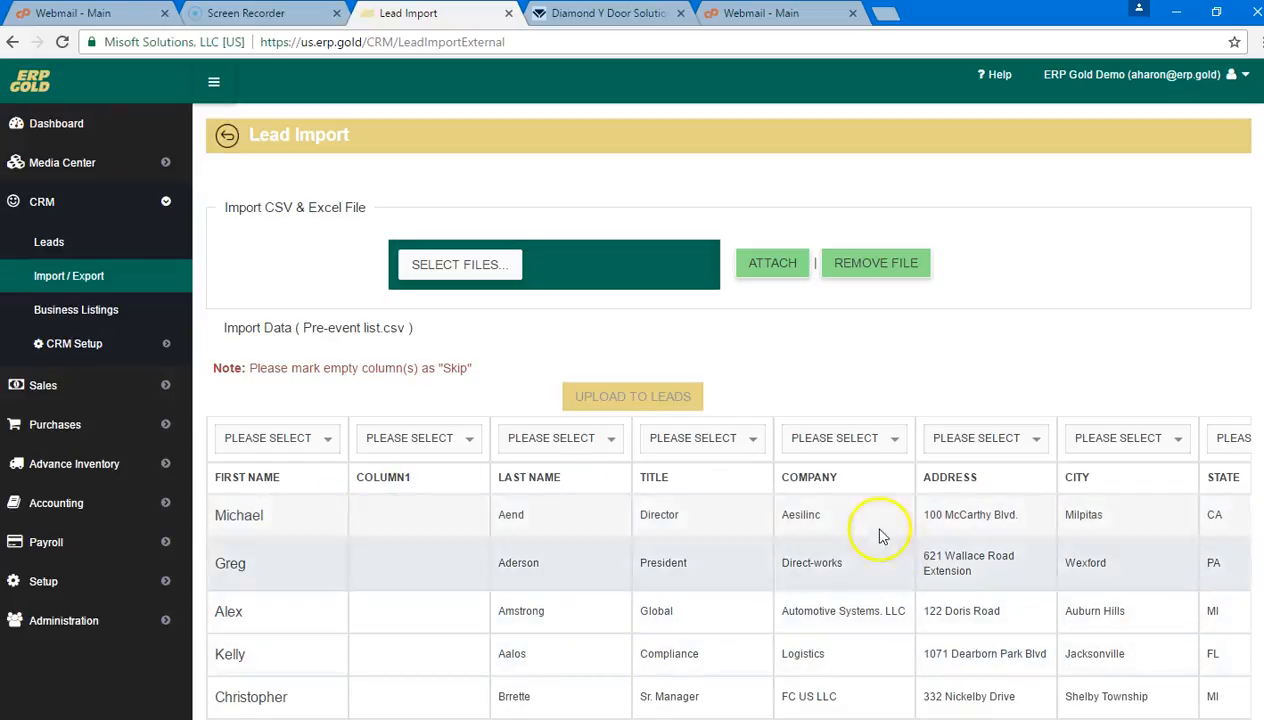
mouse_move(573, 562)
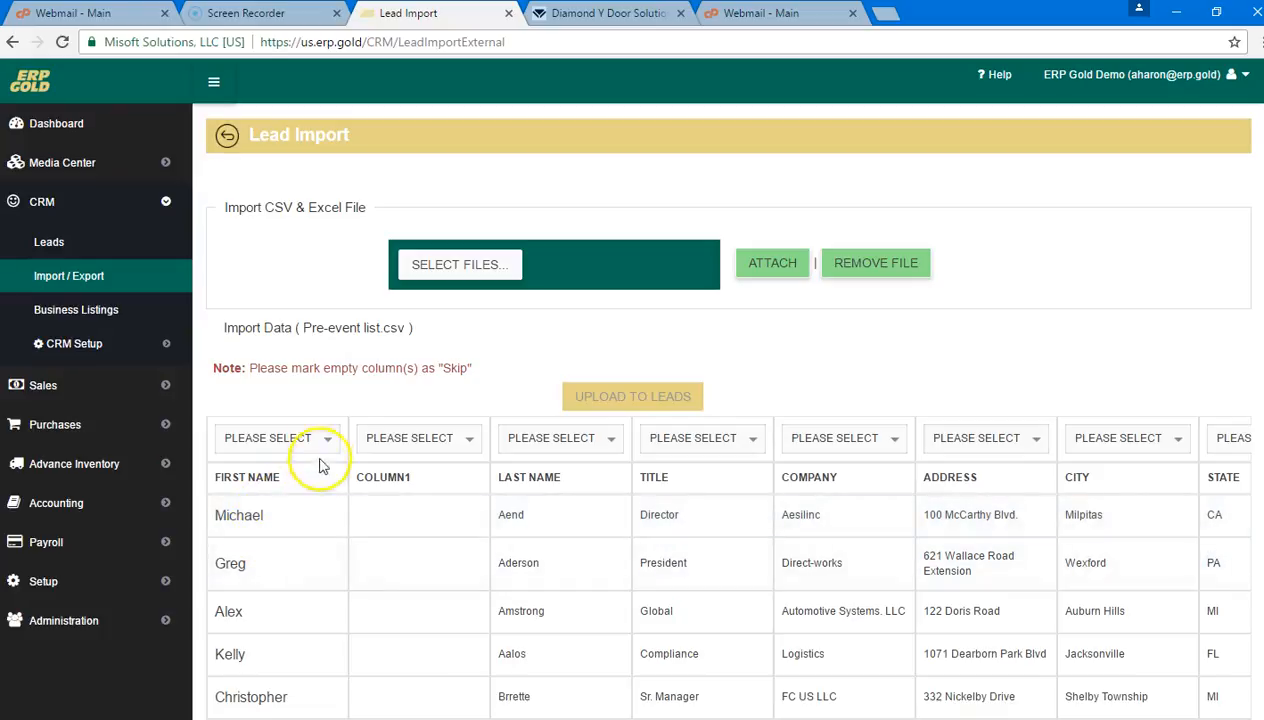
left_click(277, 438)
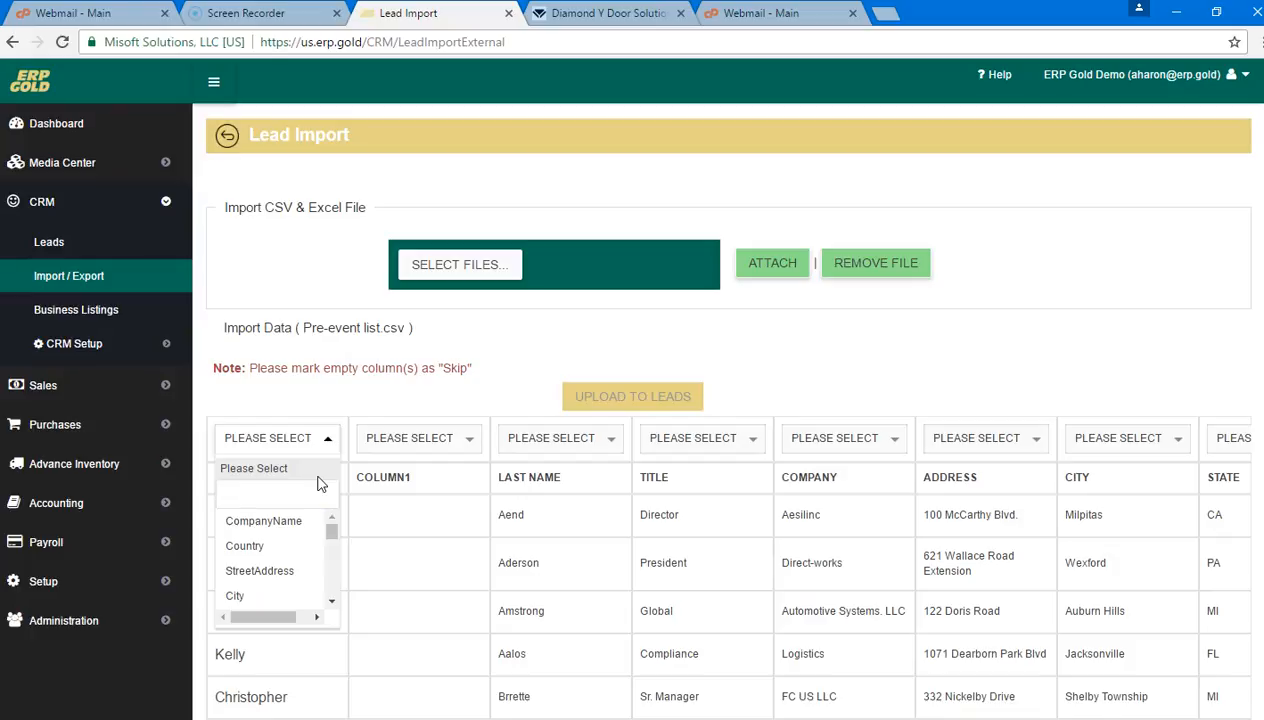
type("cli")
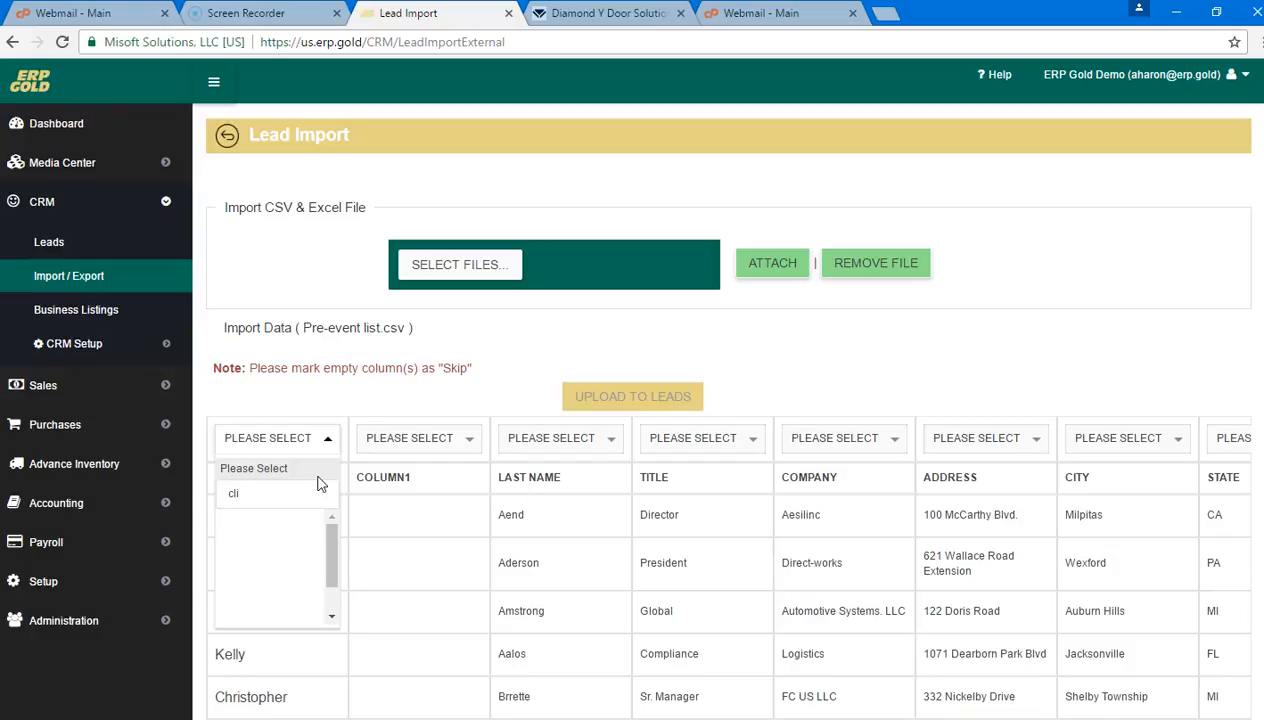
key("BackSpace")
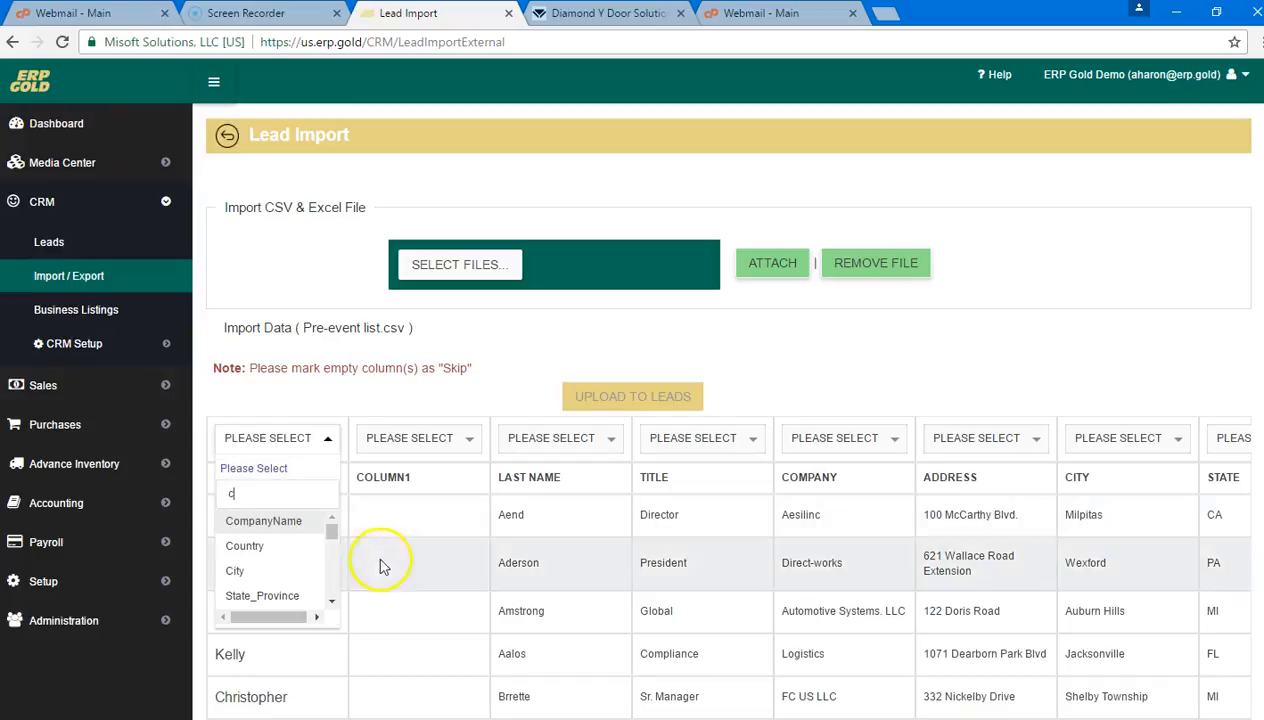
scroll("down", 3)
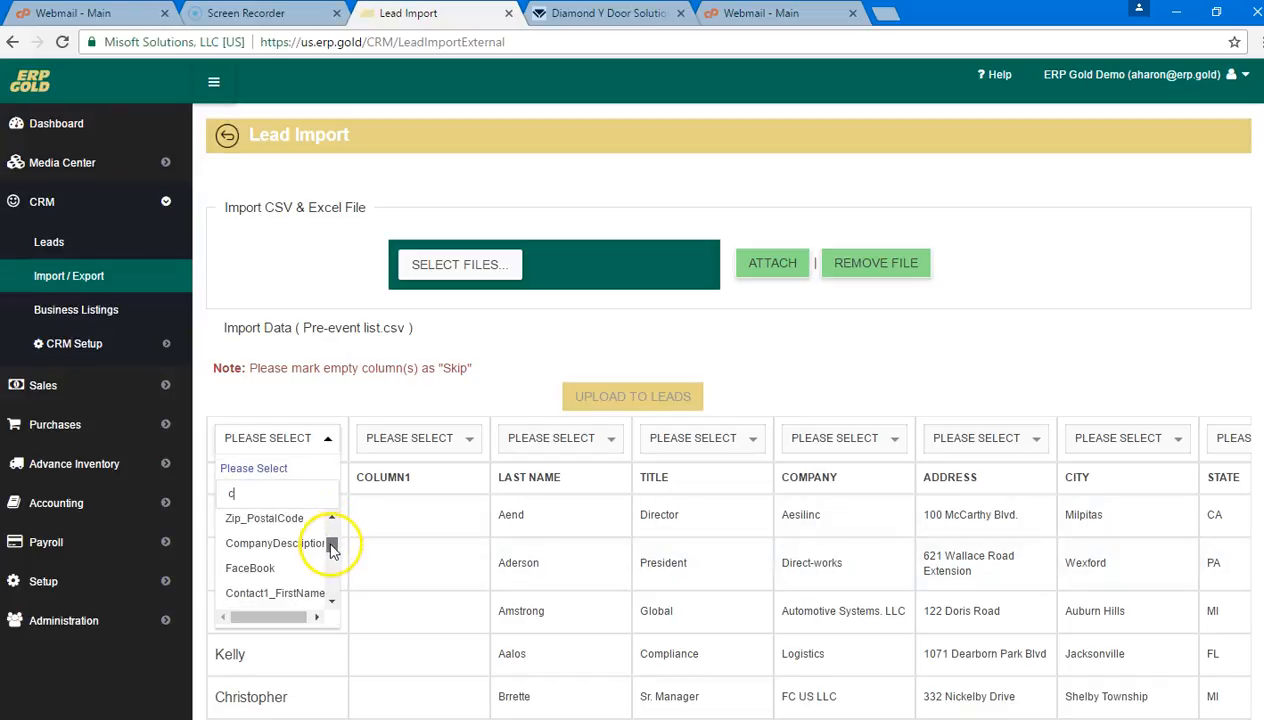
scroll("down", 3)
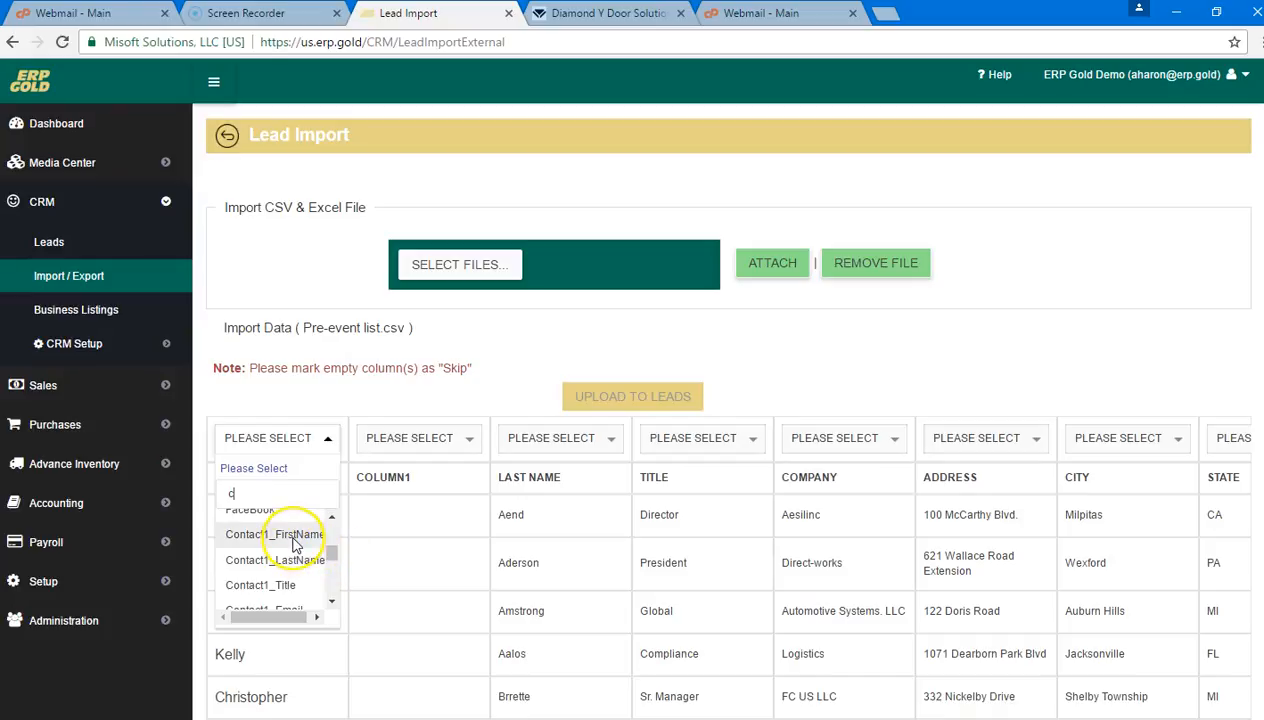
left_click(281, 534)
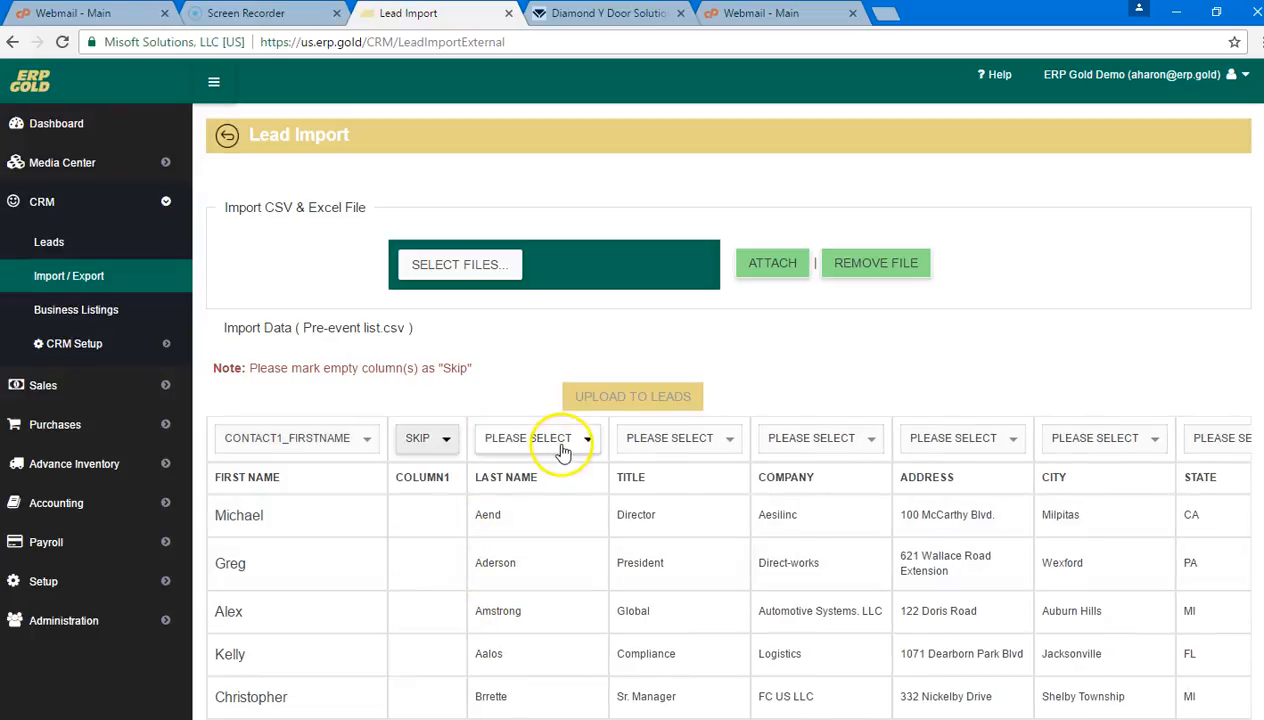
Map the LAST NAME and TITLE columns to Contact1_LastName and Contact1_Title.
left_click(538, 438)
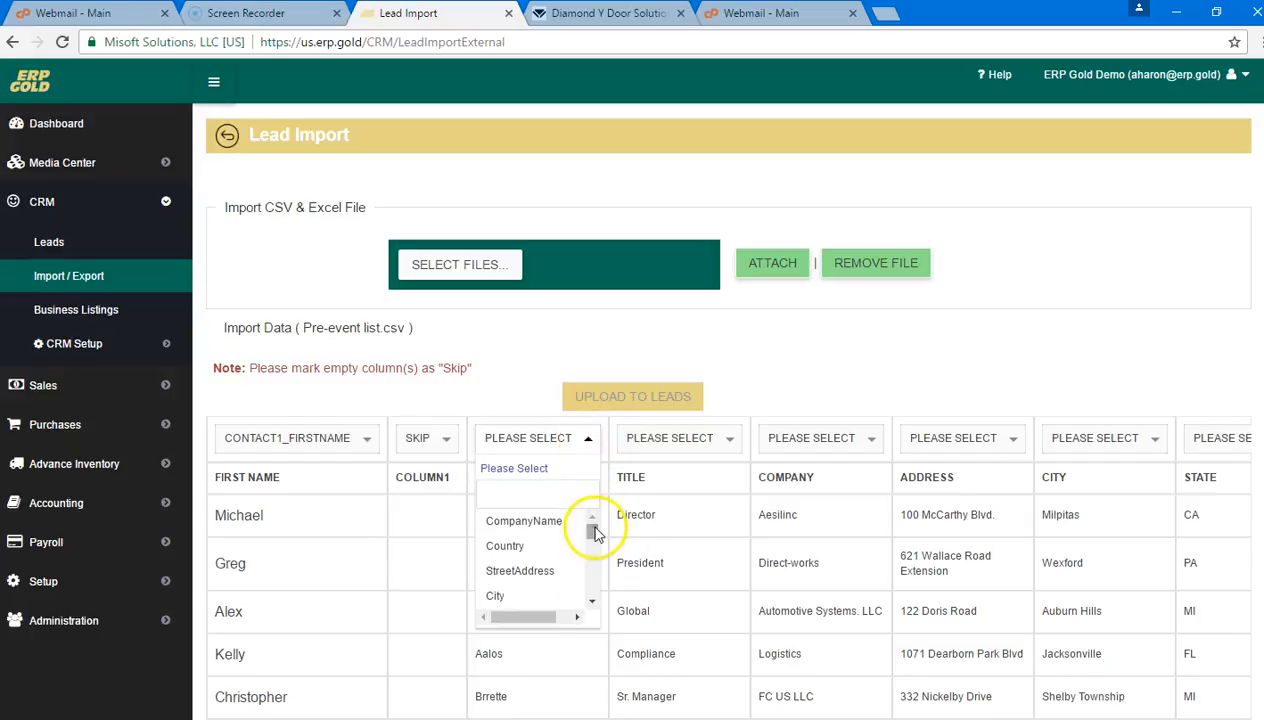
scroll("down", 3)
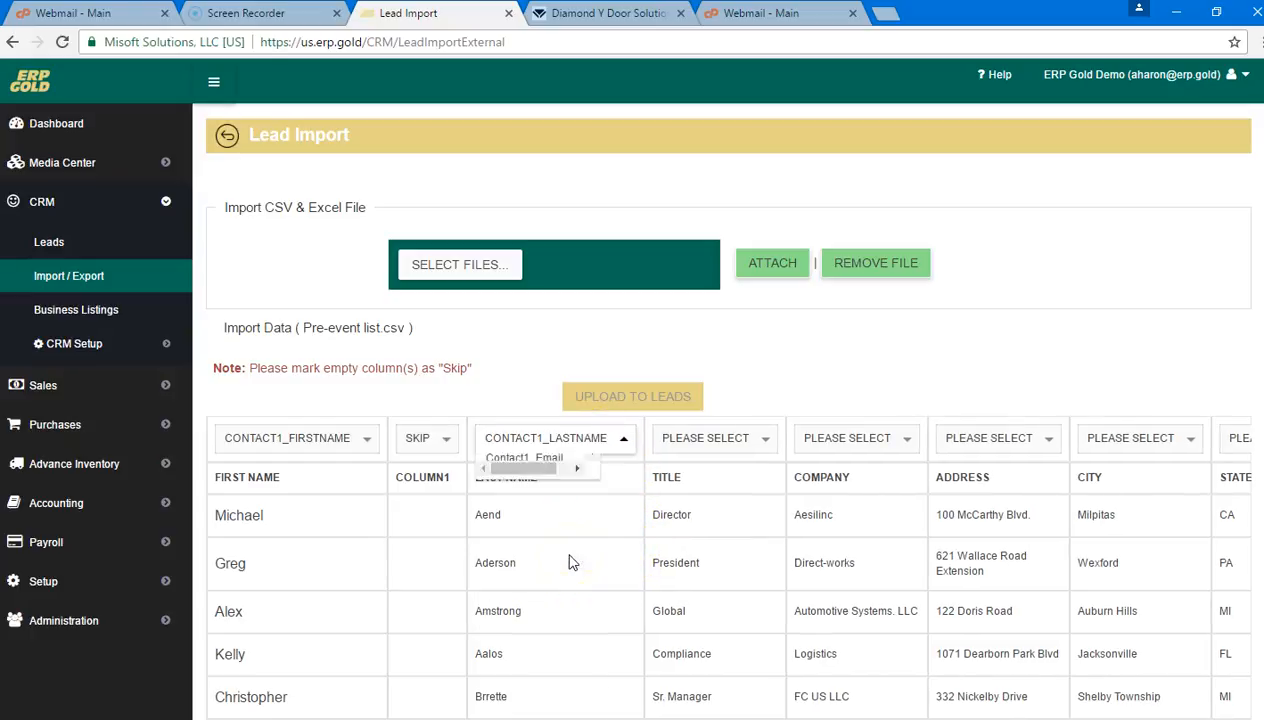
left_click(710, 438)
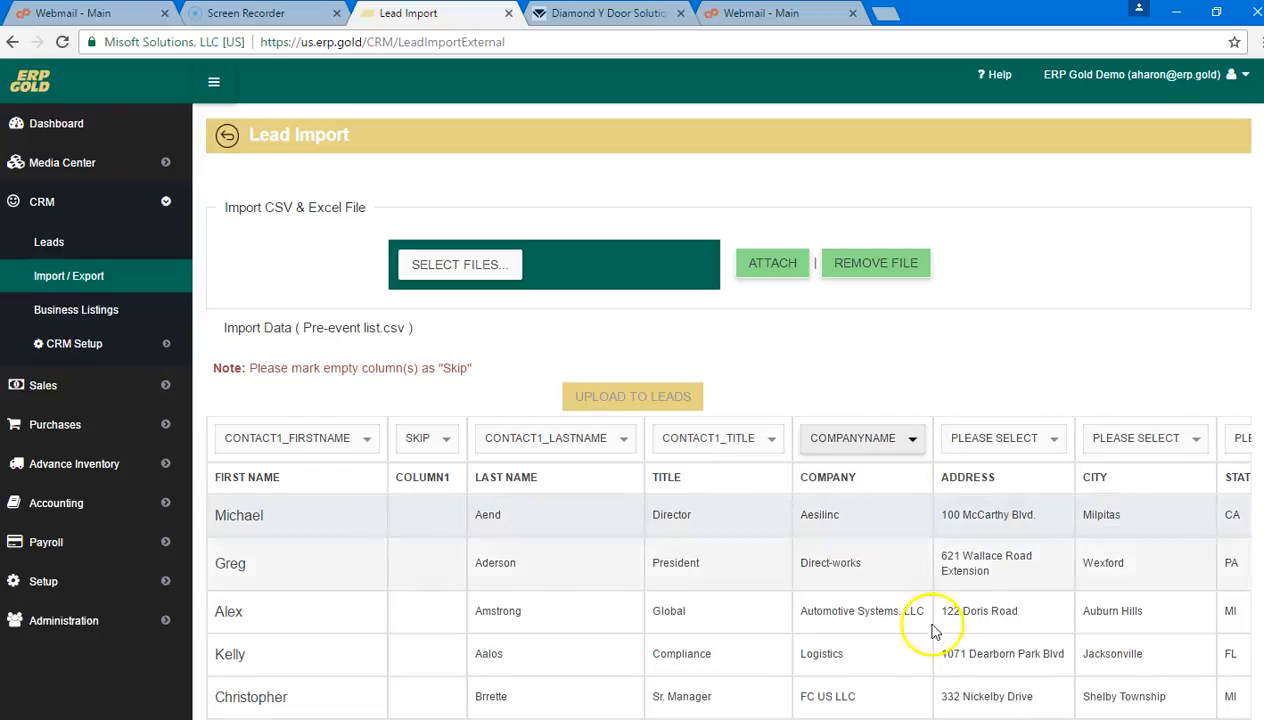
Map ADDRESS, STATE, ZIP and COUNTRY to StreetAddress, State_Province, Zip_PostalCode and Country.
scroll("right", 3)
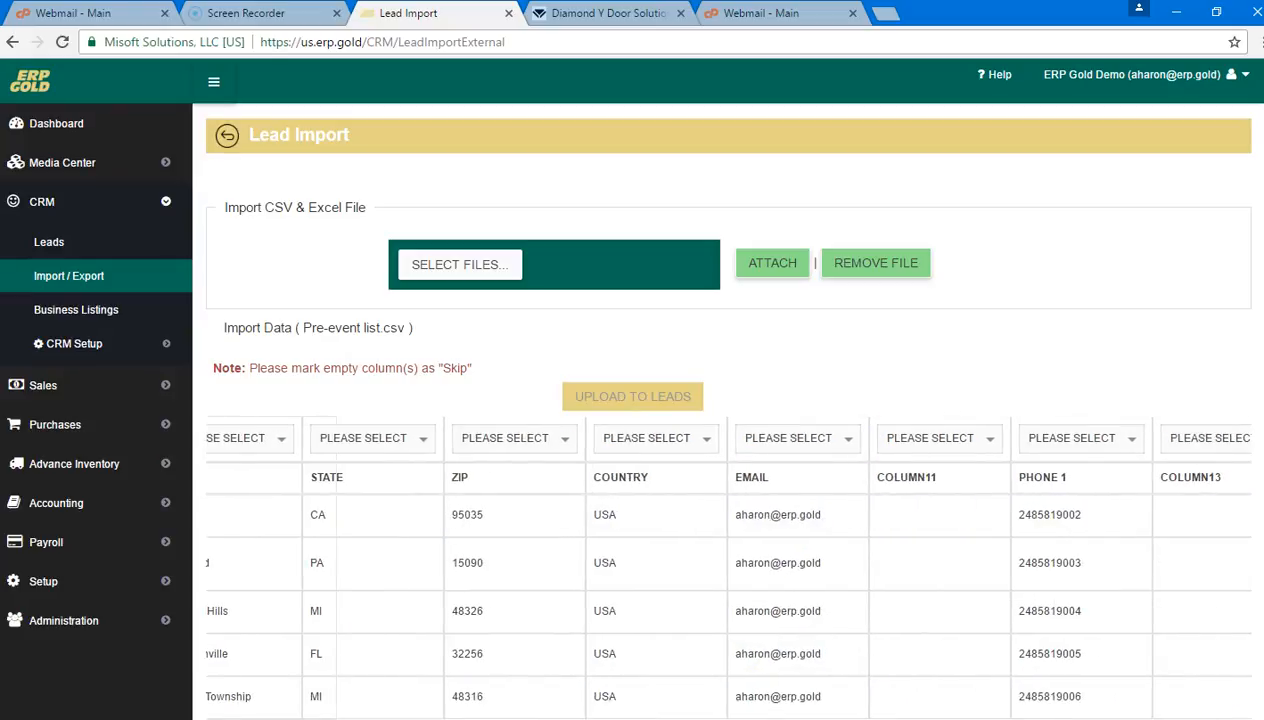
mouse_move(855, 696)
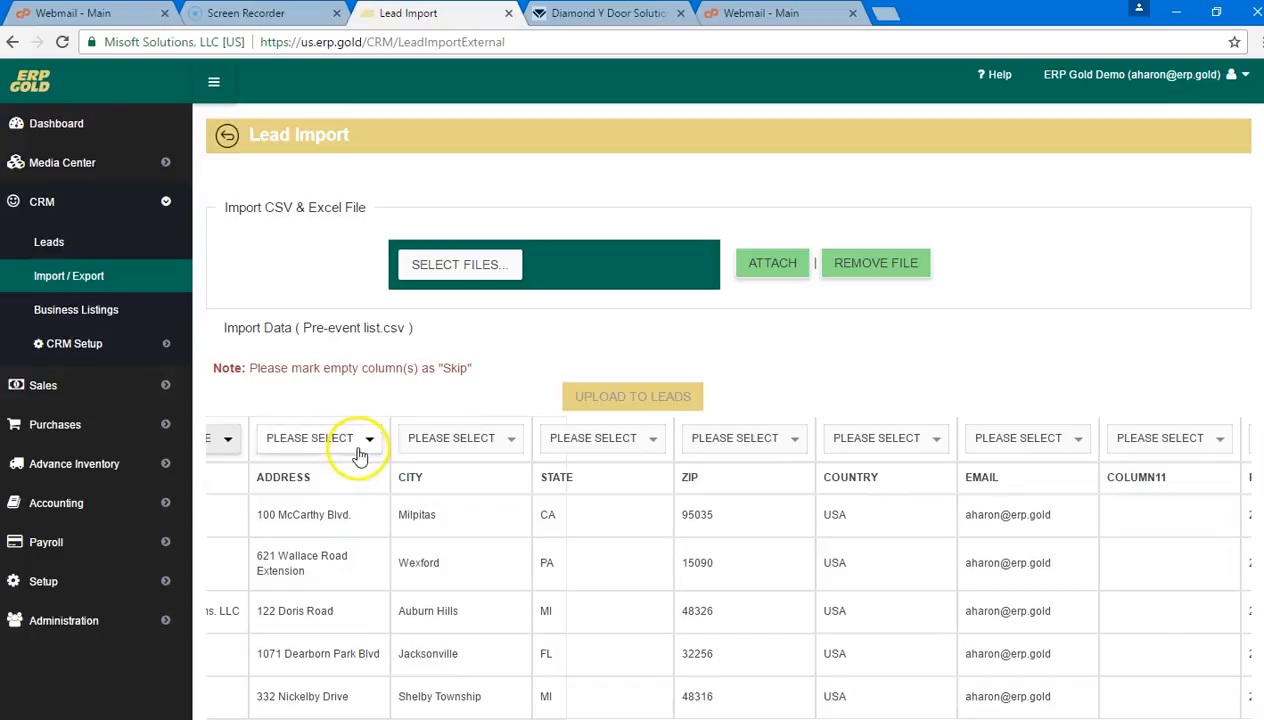
left_click(320, 438)
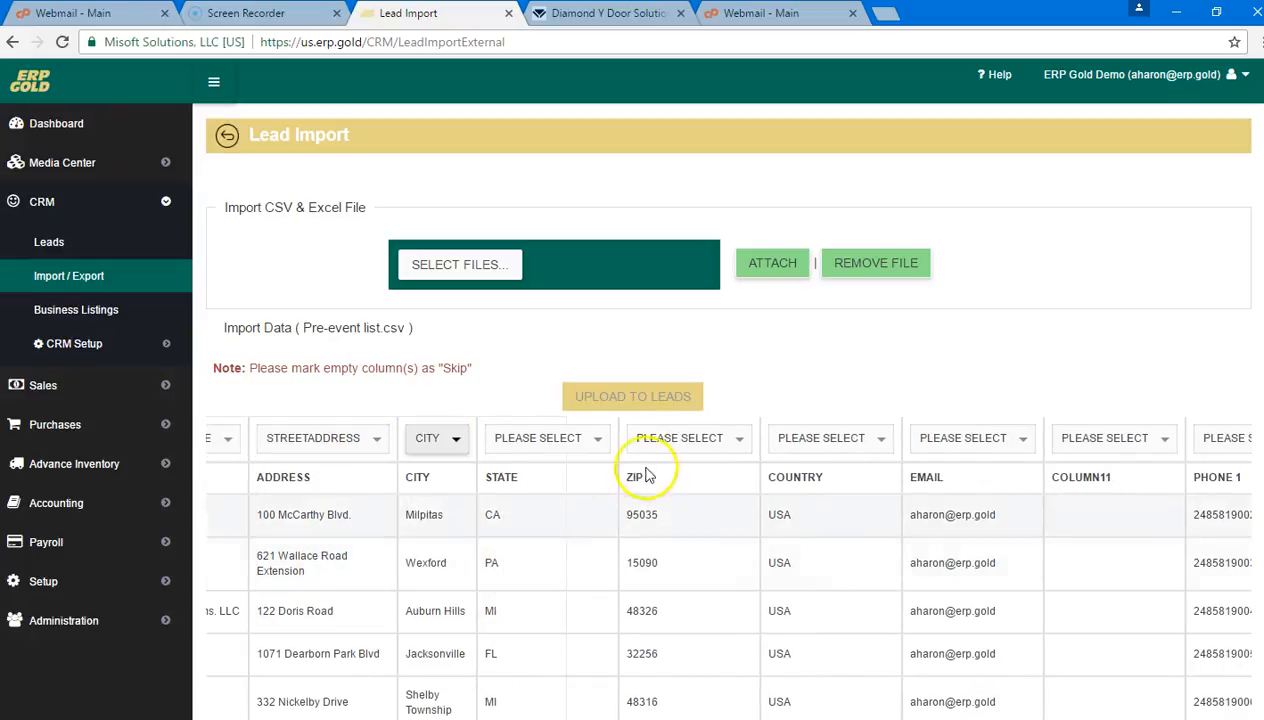
left_click(538, 438)
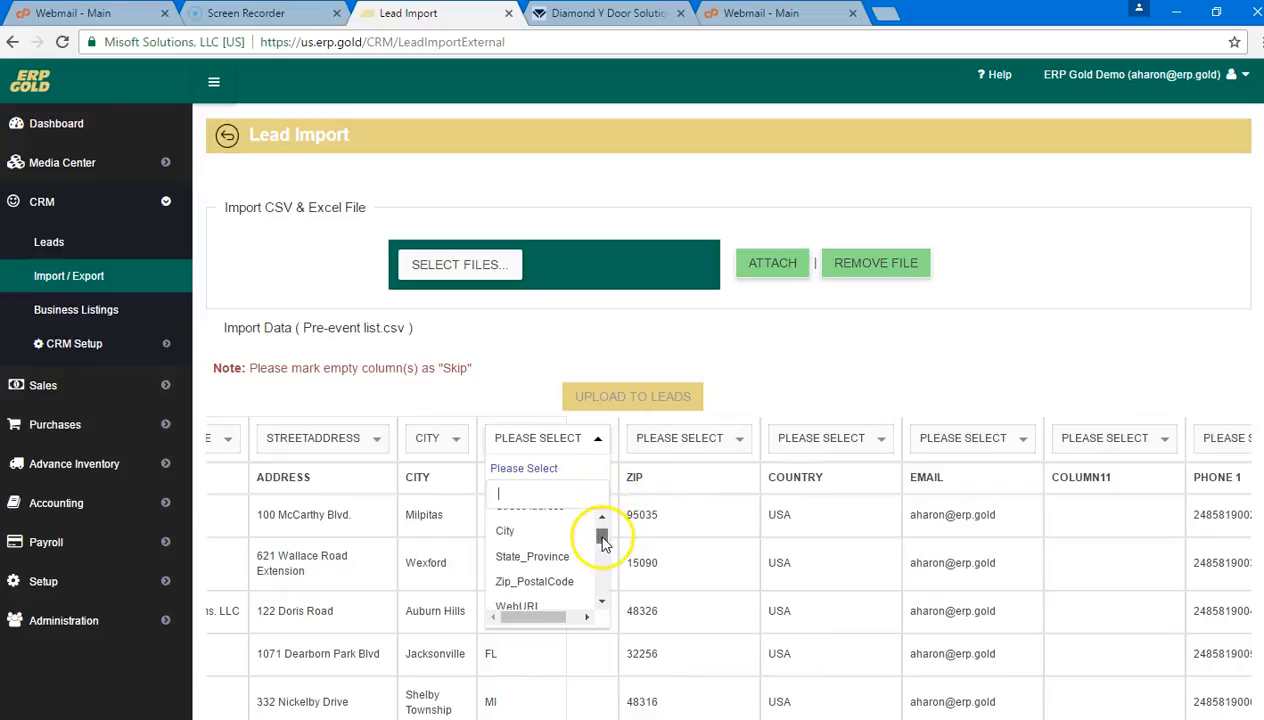
left_click(532, 556)
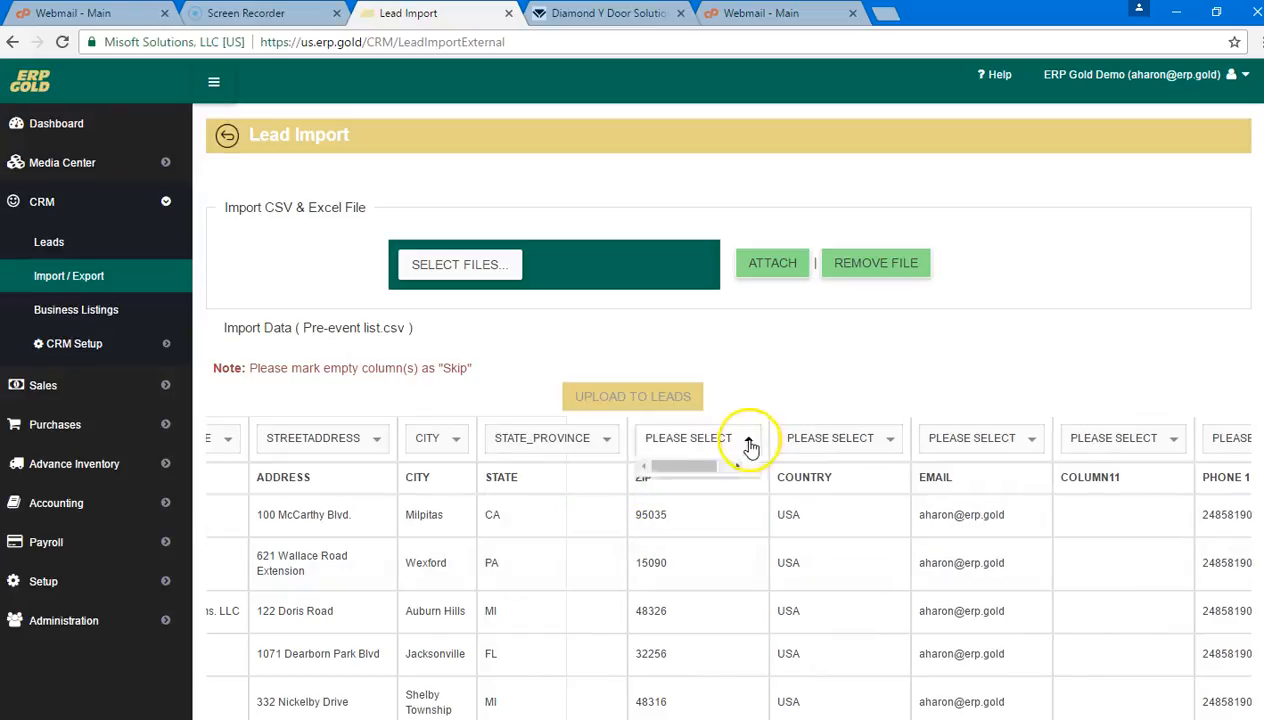
left_click(698, 438)
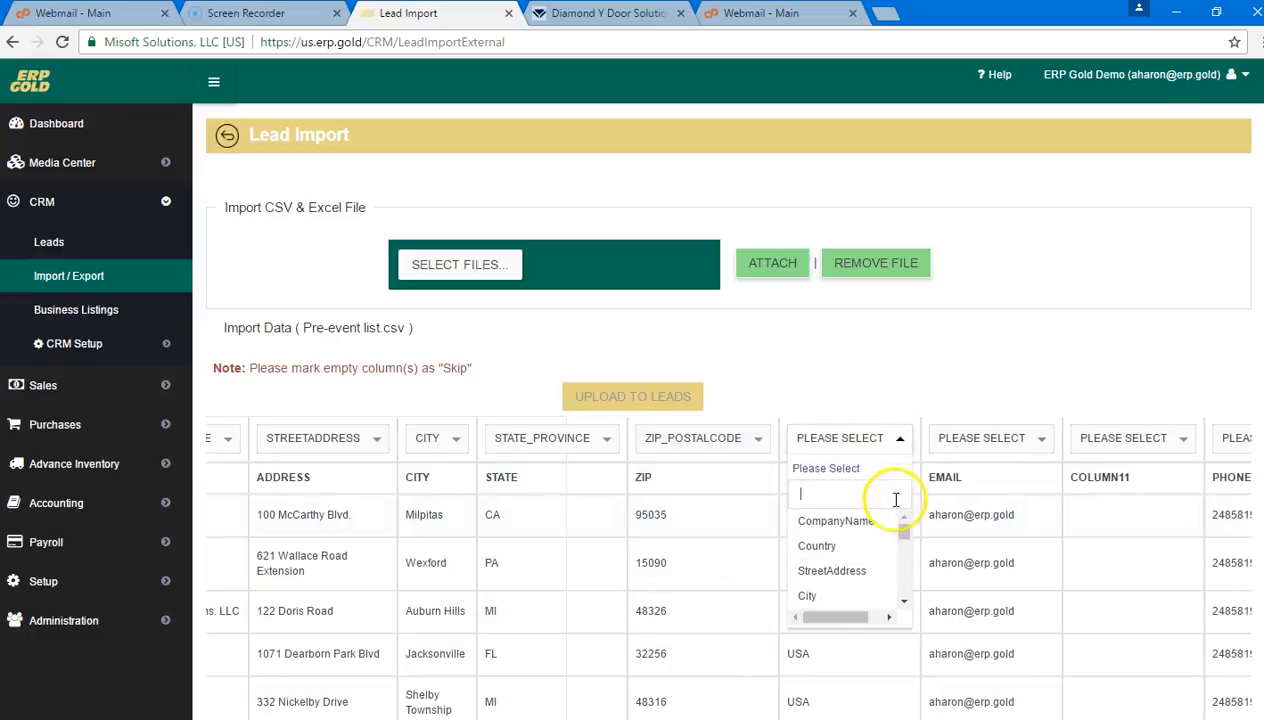
left_click(817, 545)
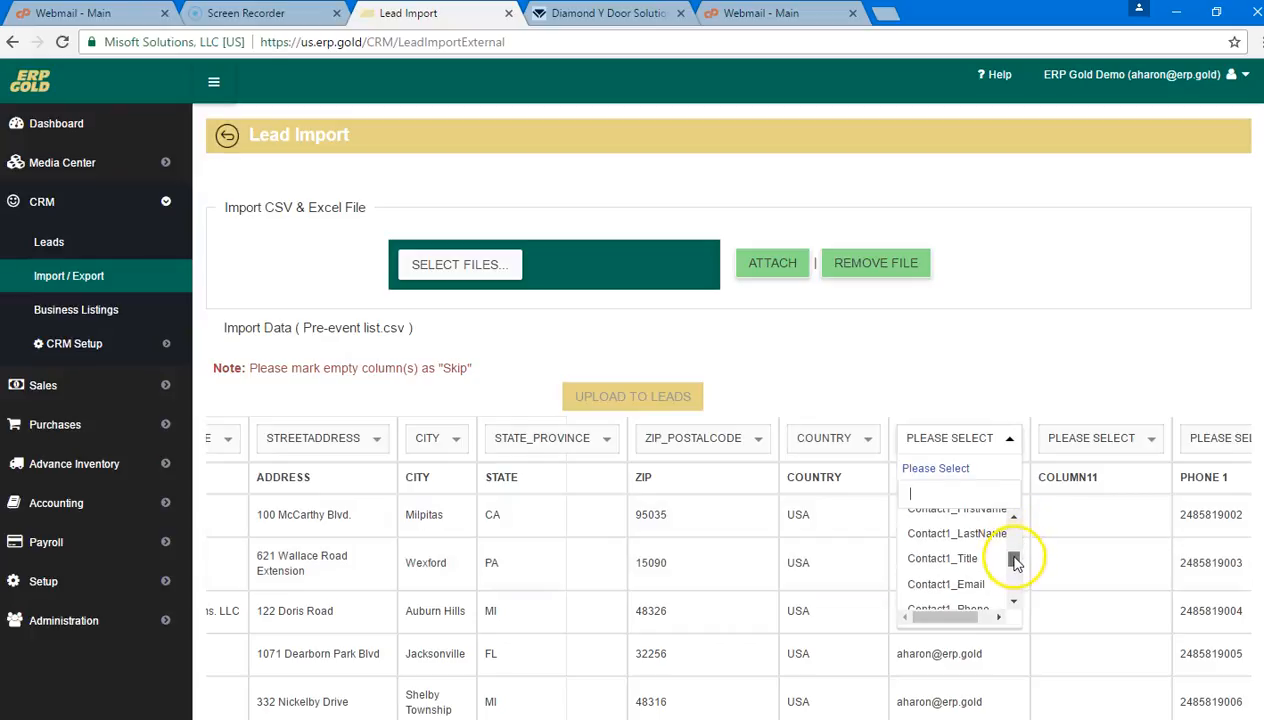
Map EMAIL to Contact1_Email and mark the empty COLUMN11 as Skip.
left_click(945, 584)
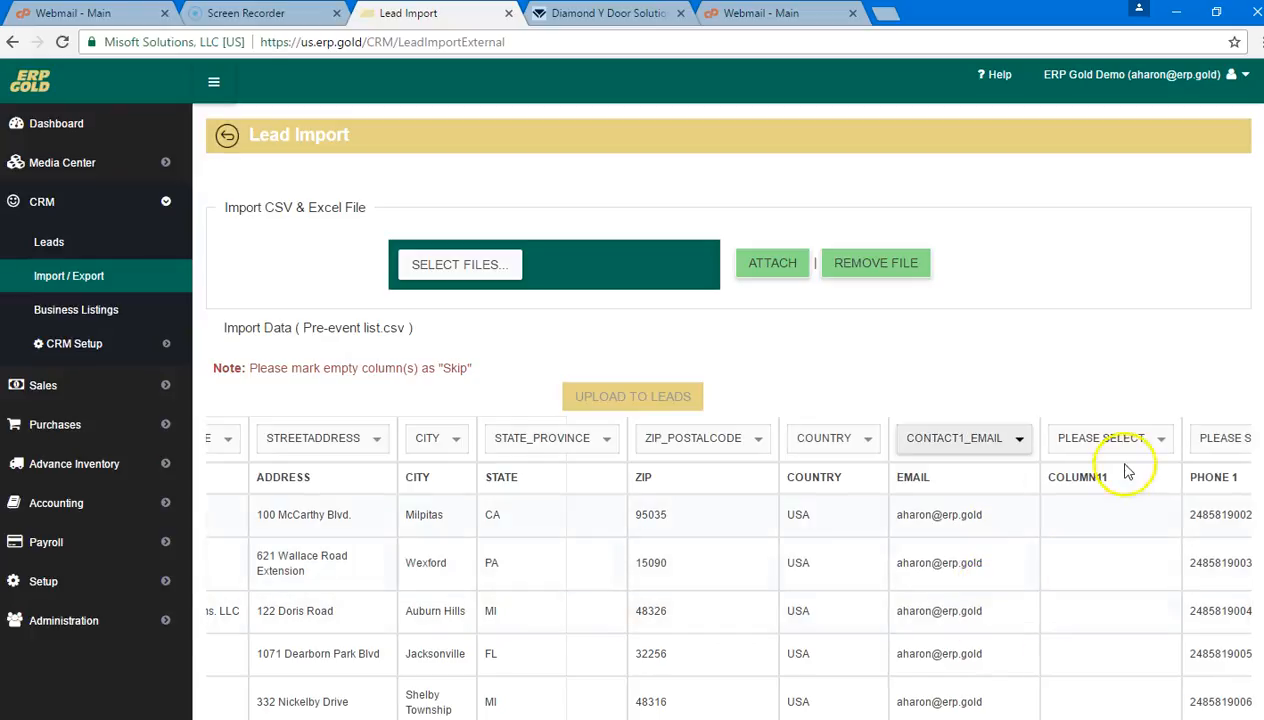
left_click(1105, 438)
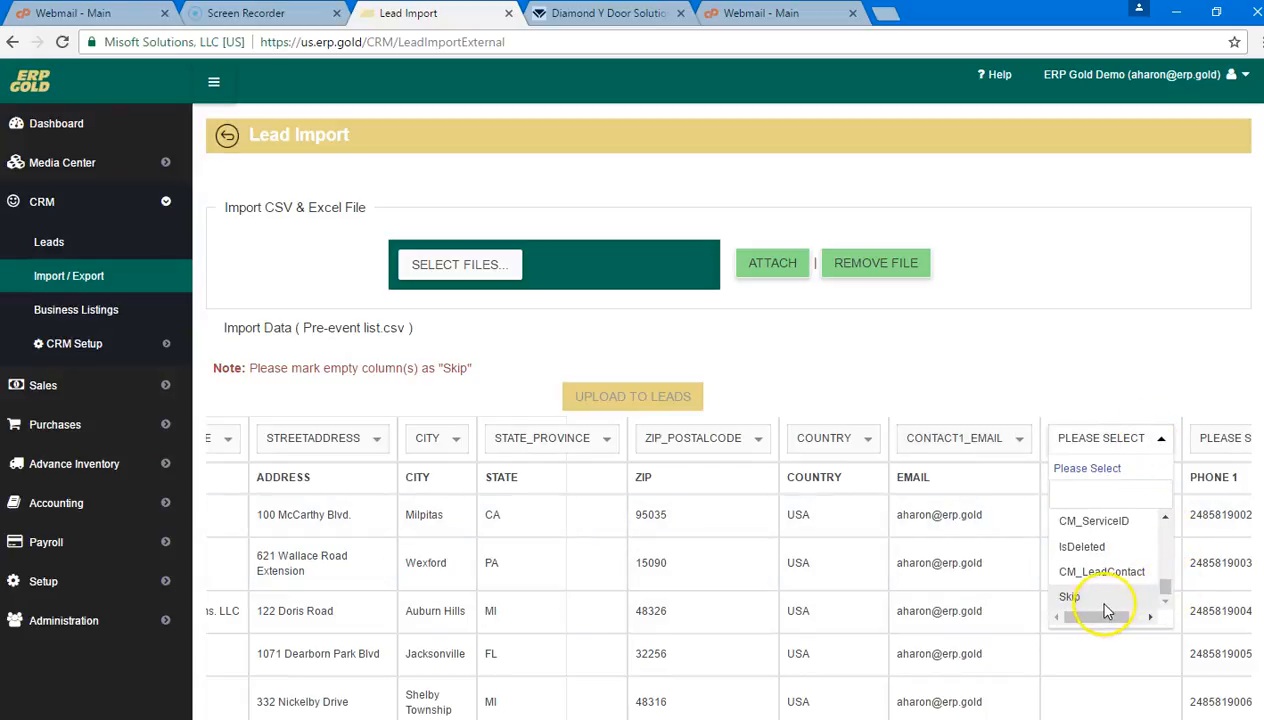
left_click(1070, 596)
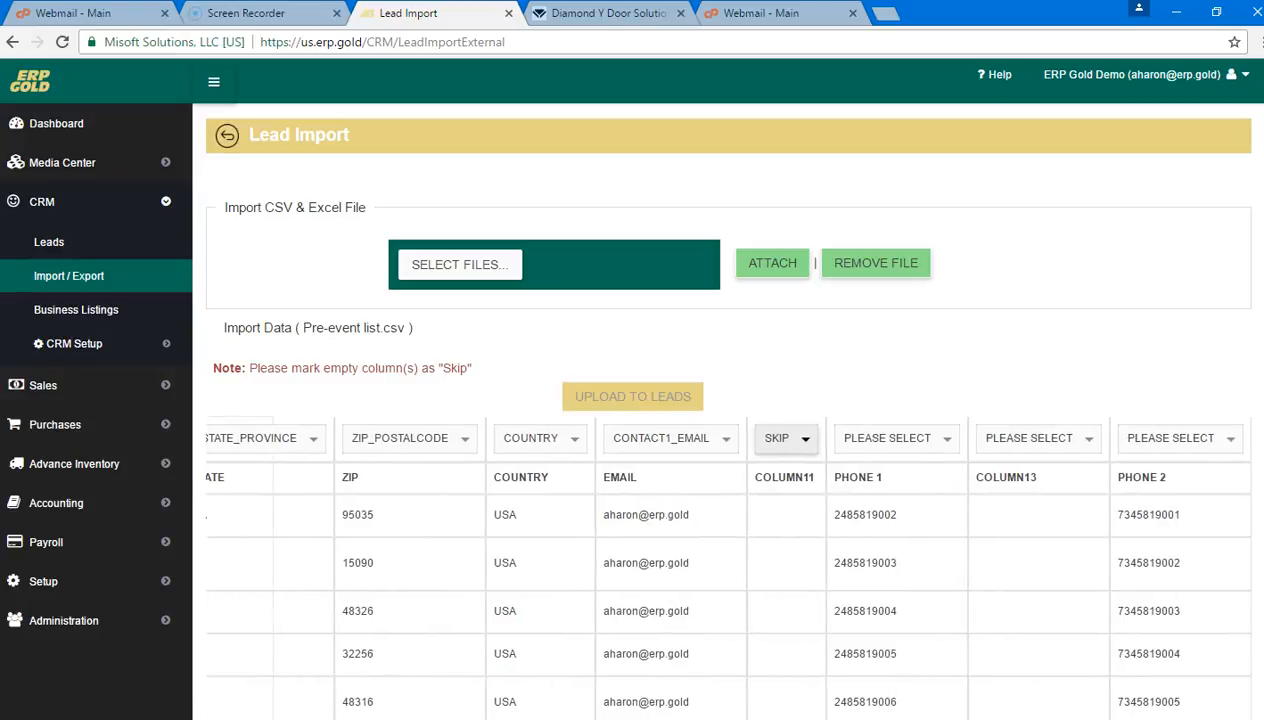
left_click(893, 438)
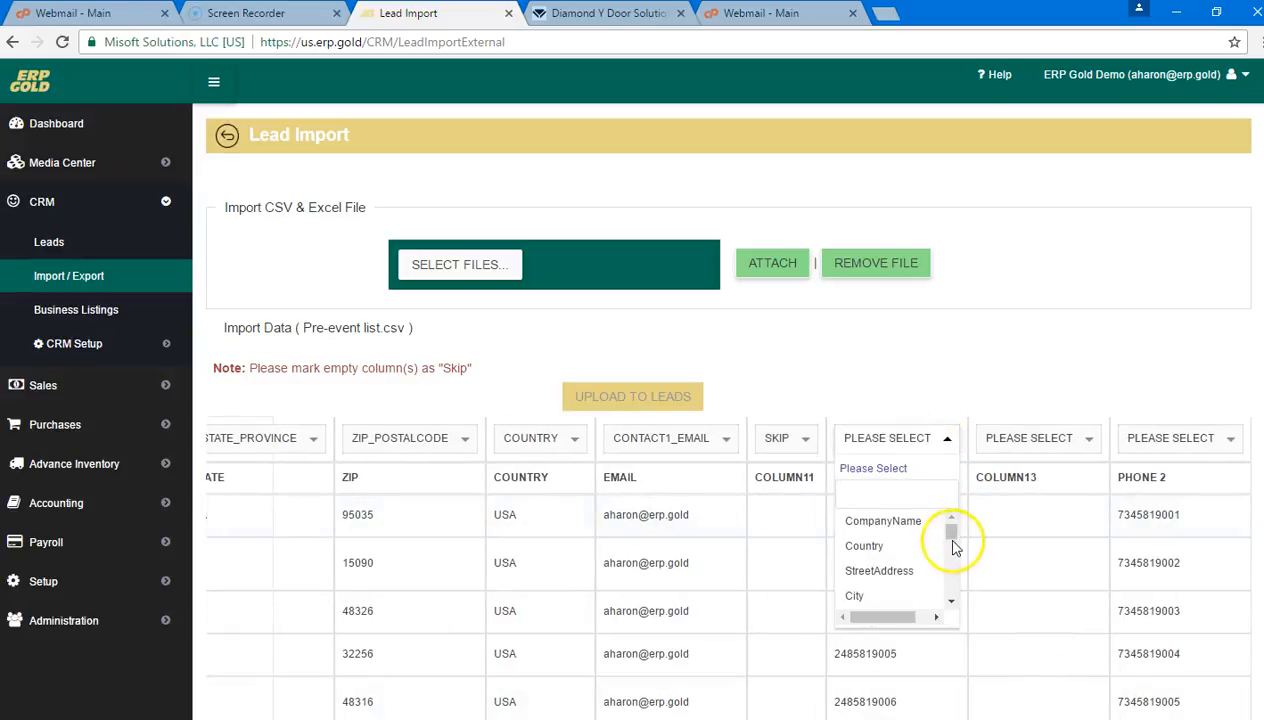
Set PHONE 1 to Contact1_Phone, PHONE 2 to Contact1_Mobile and COLUMN13 to Skip.
scroll("down", 3)
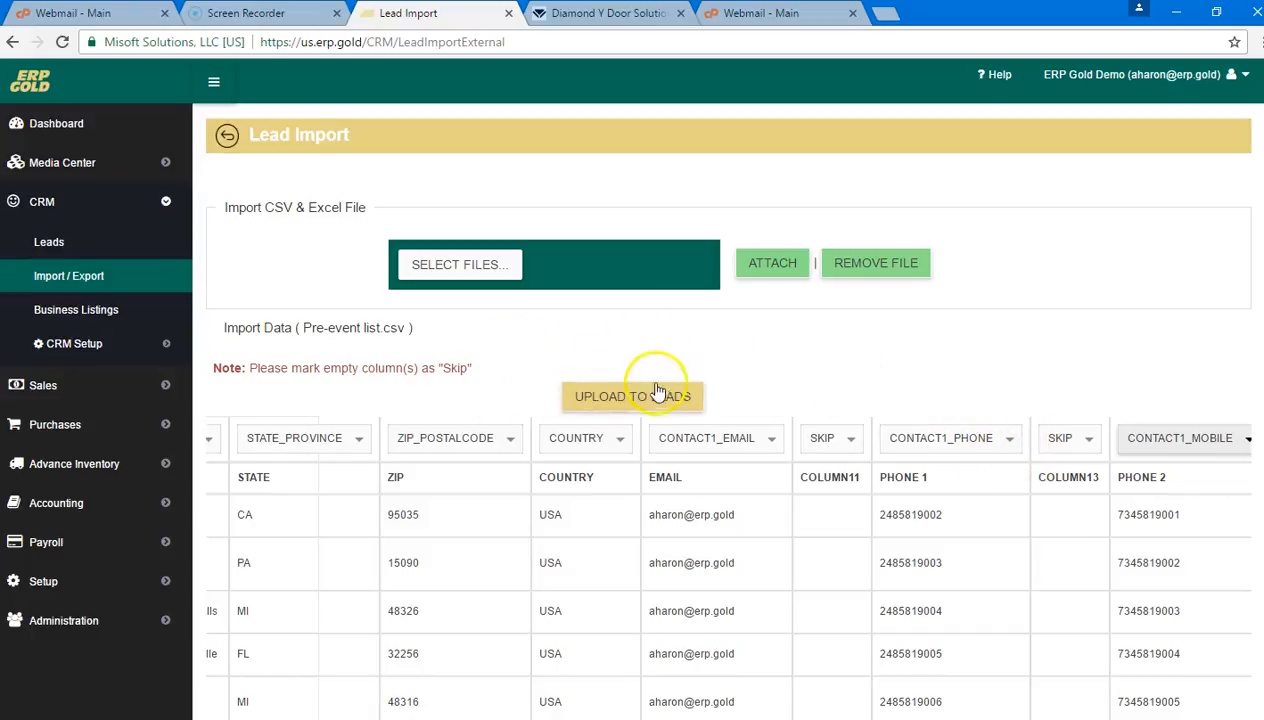
mouse_move(982, 409)
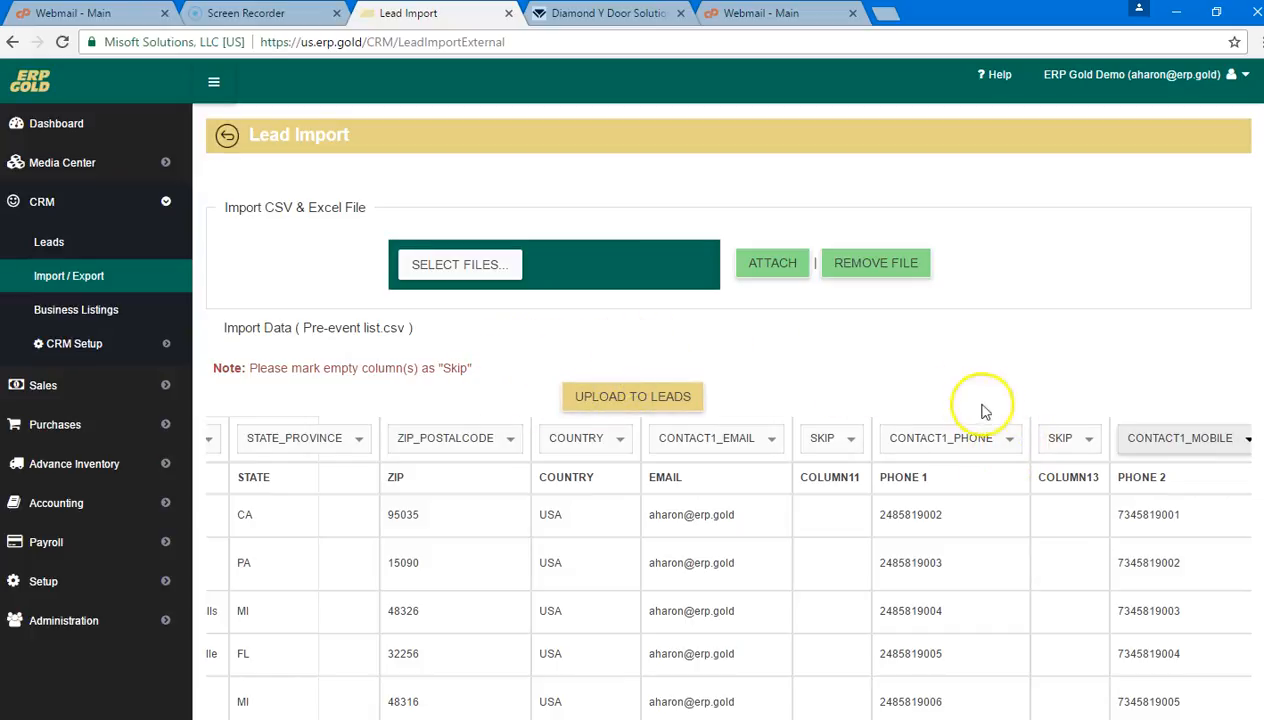
scroll("left", 3)
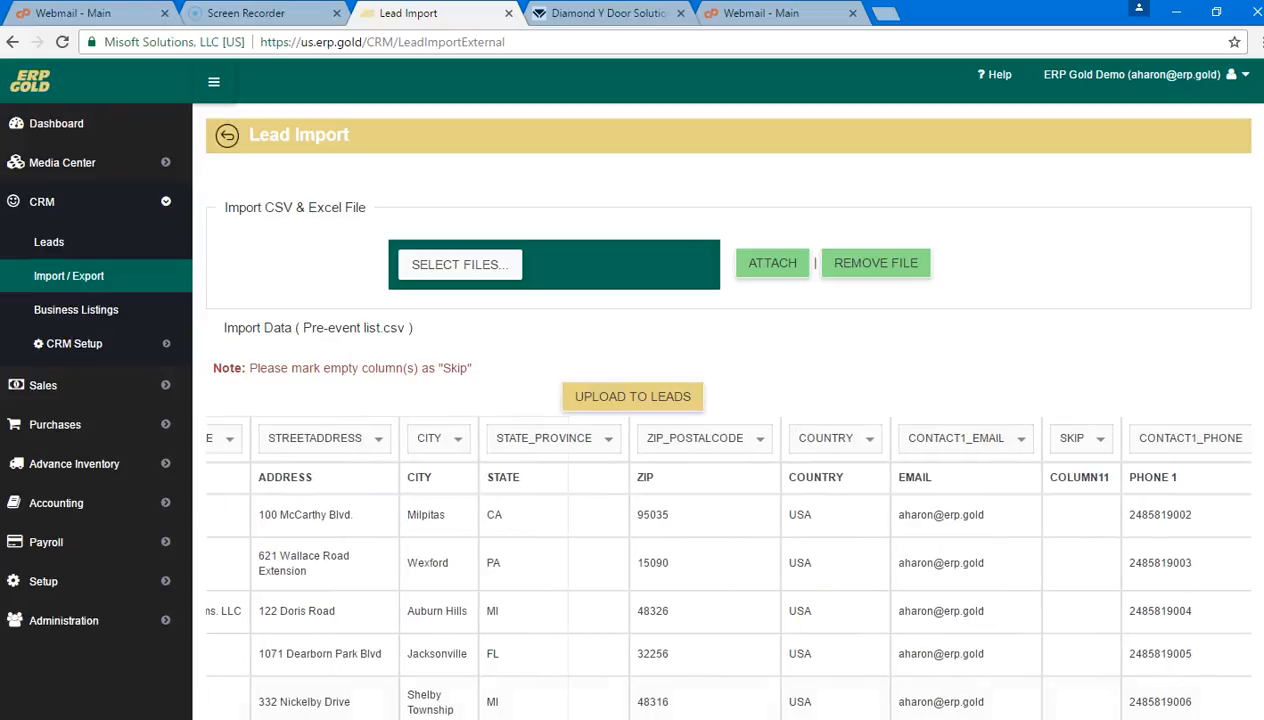
Upload the fully mapped attendee rows to leads.
left_click(632, 396)
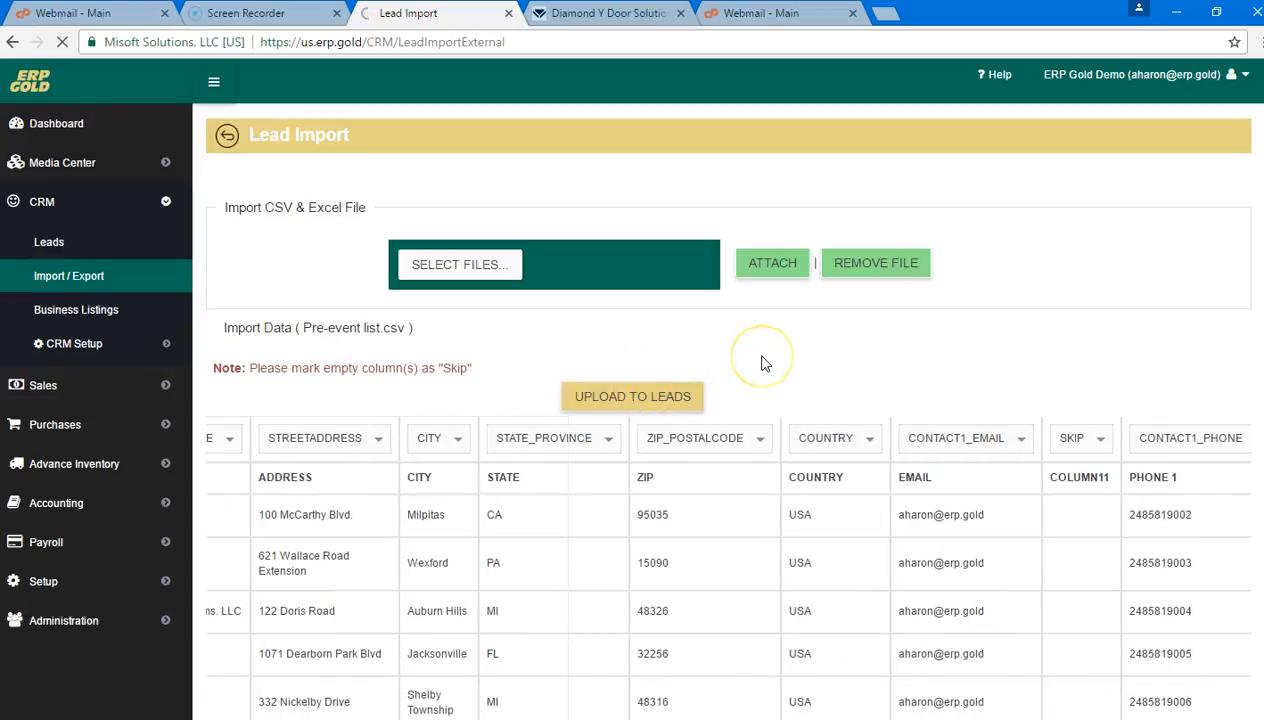
mouse_move(685, 347)
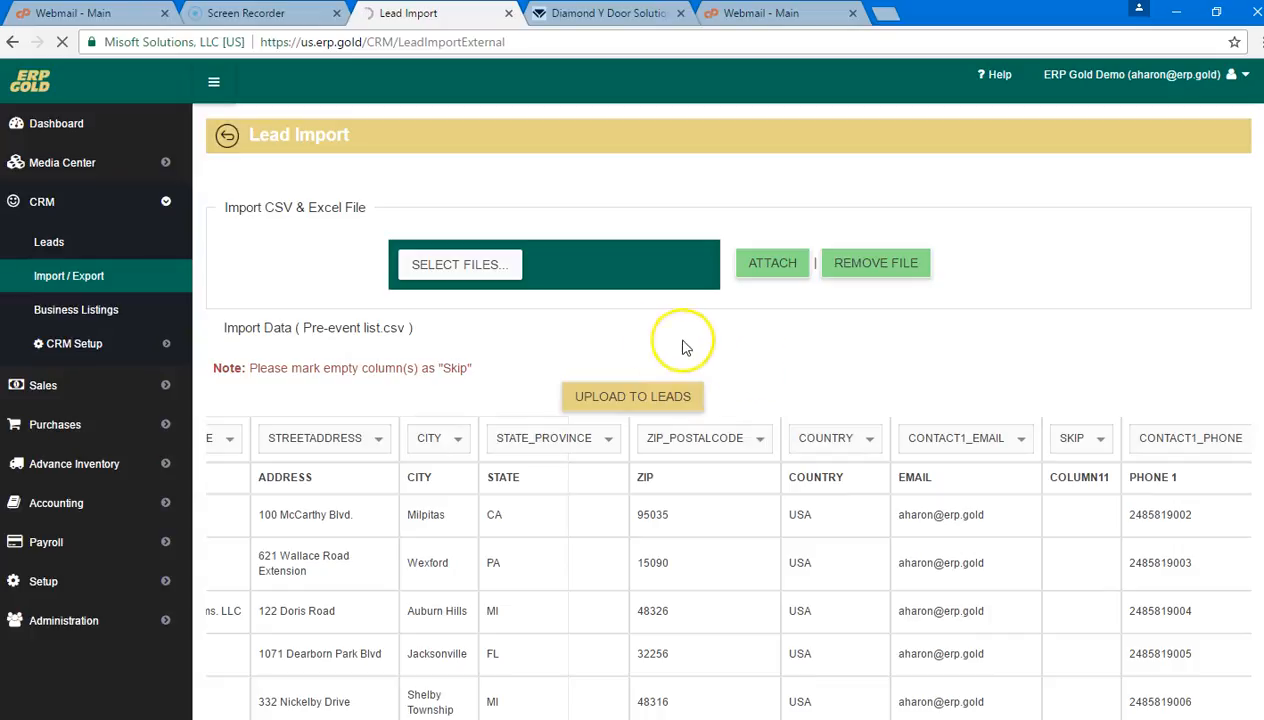
mouse_move(652, 356)
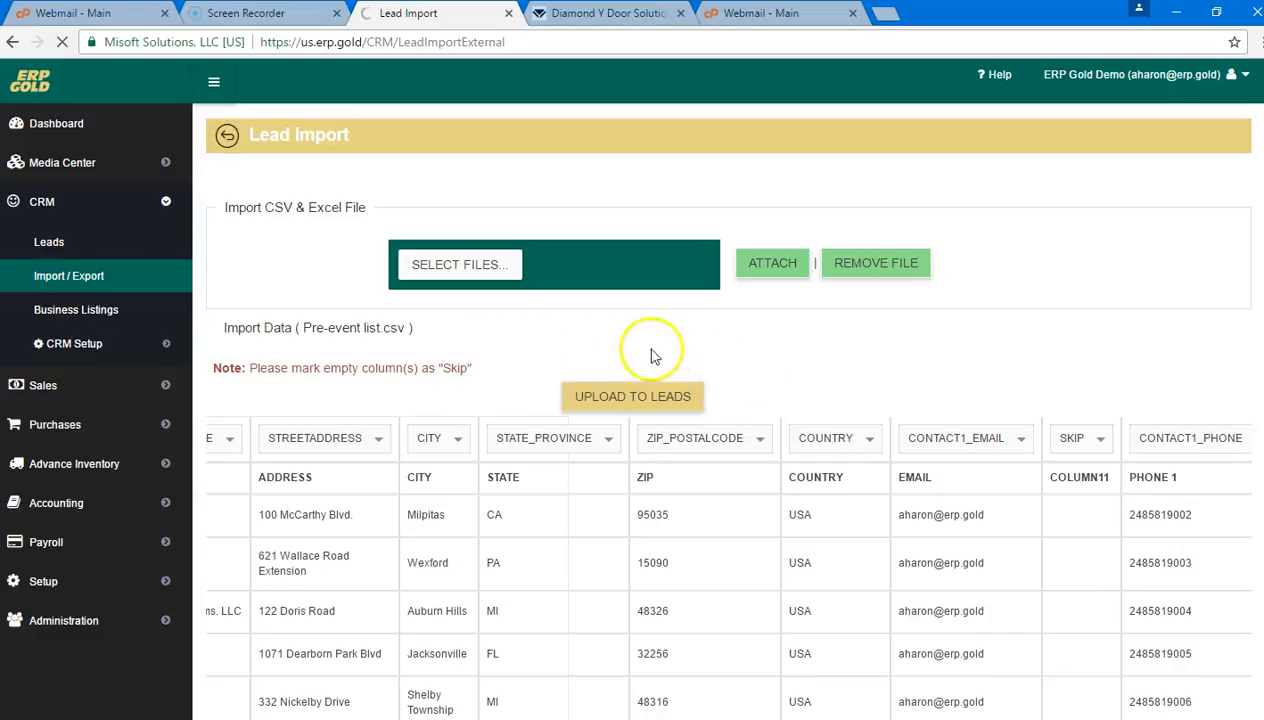
mouse_move(48, 241)
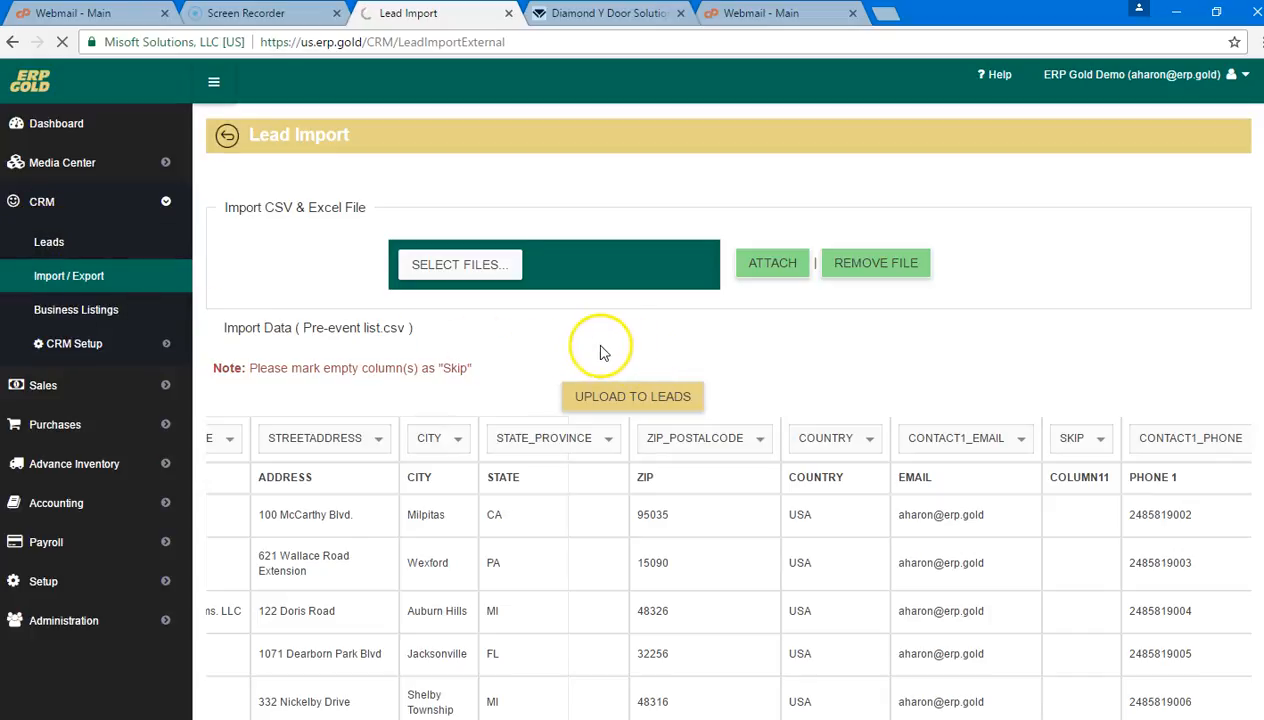
mouse_move(110, 255)
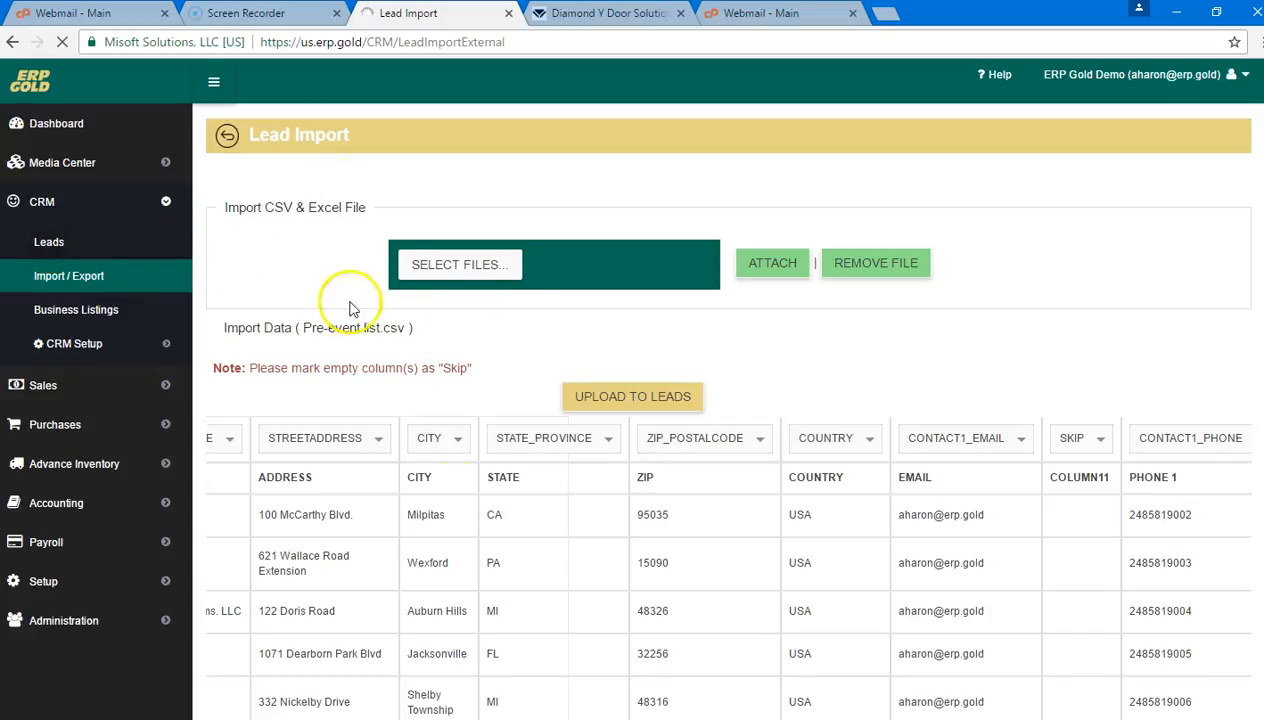
mouse_move(463, 413)
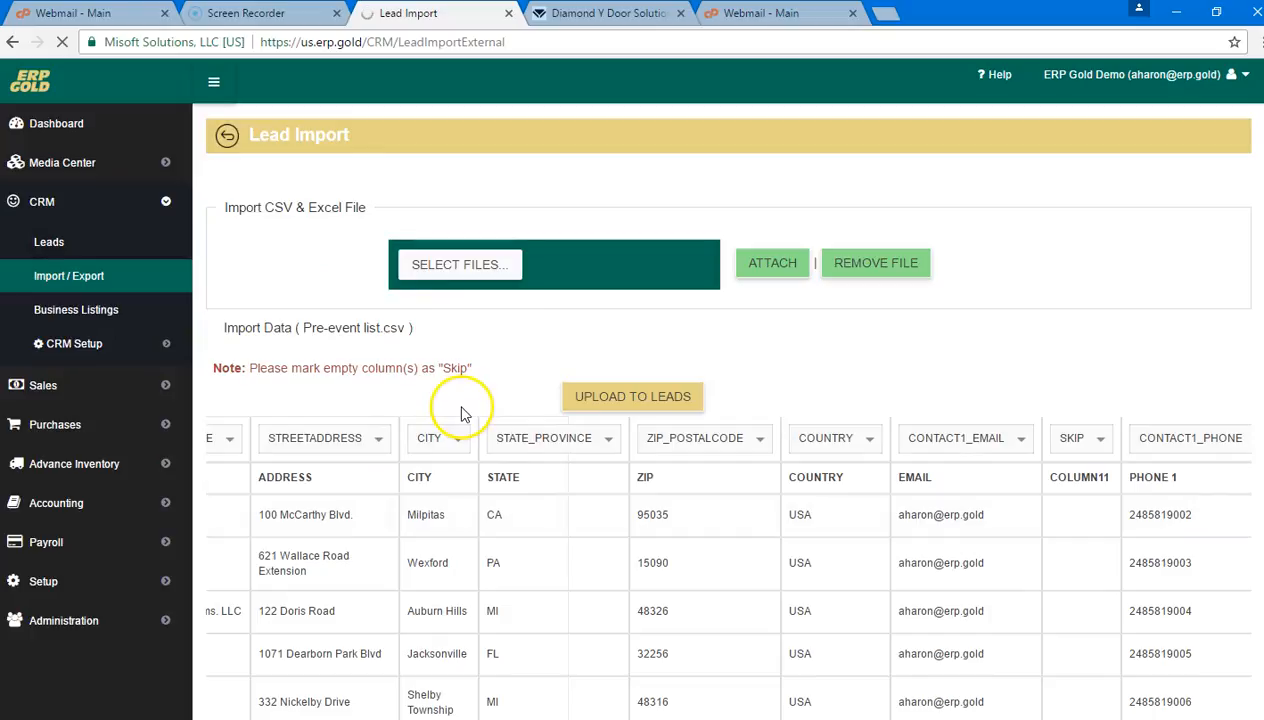